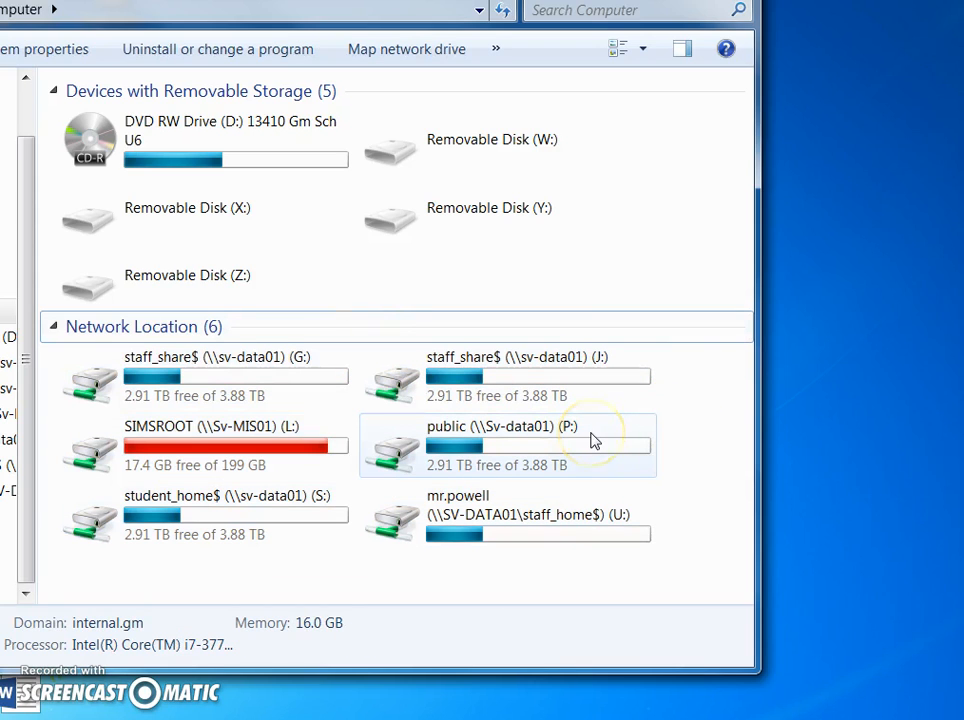
mouse_move(590, 442)
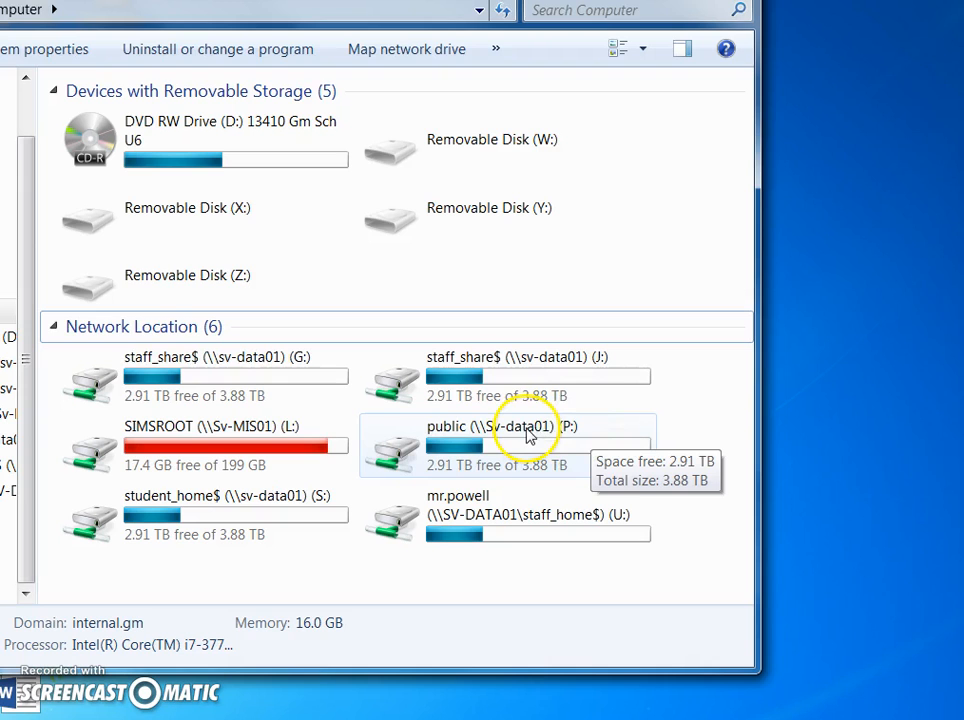
Navigate the public (P:) drive into ICT, then Programs, and pick out the InkScape folder.
double_click(496, 444)
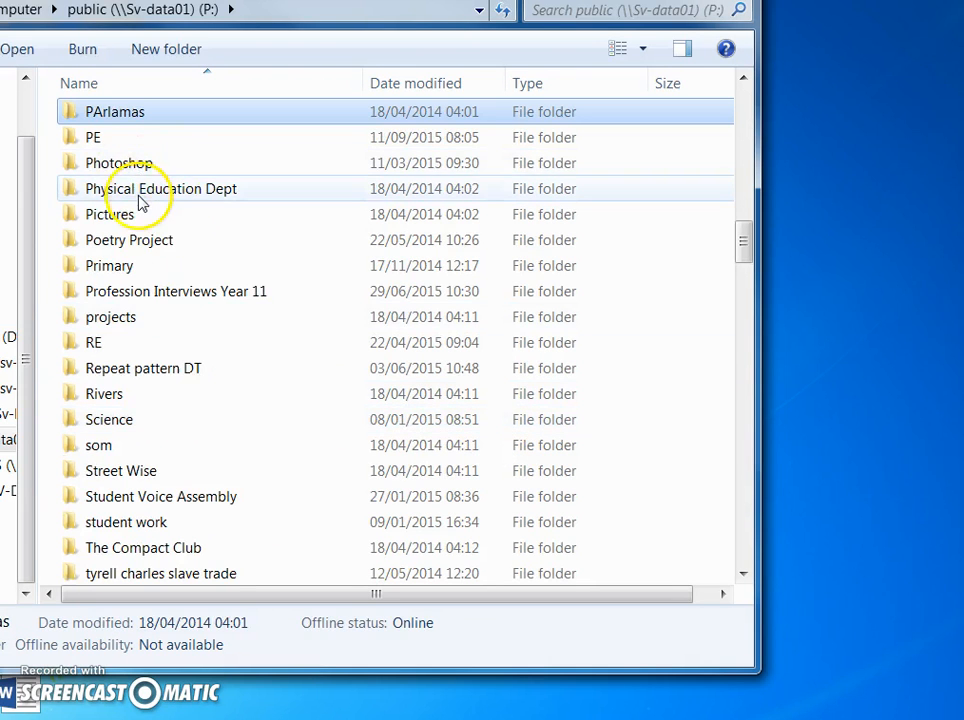
mouse_move(180, 248)
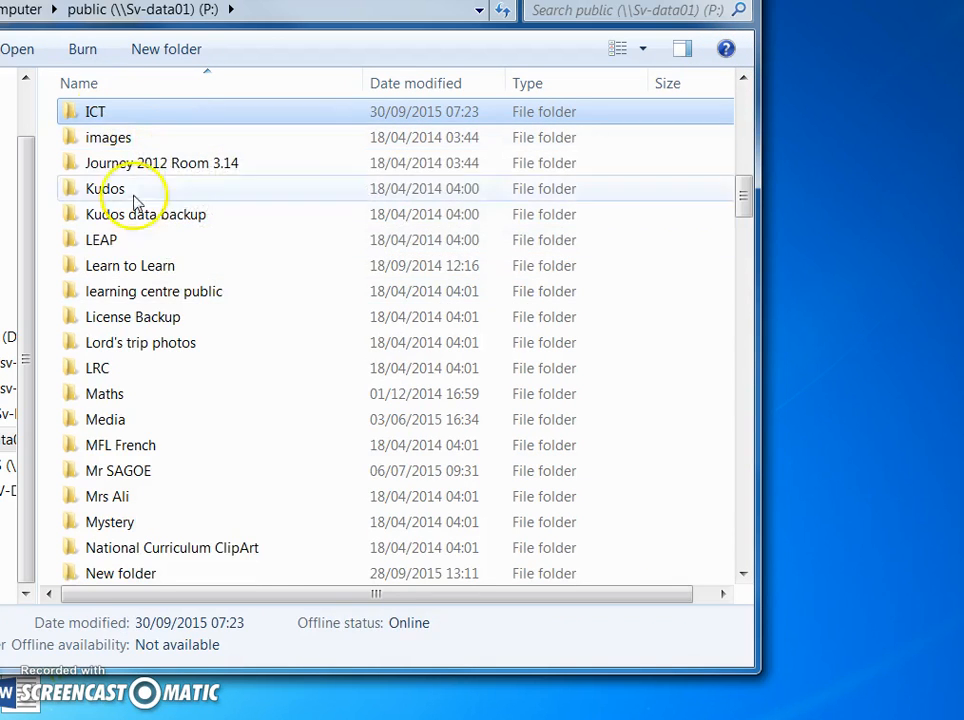
double_click(96, 112)
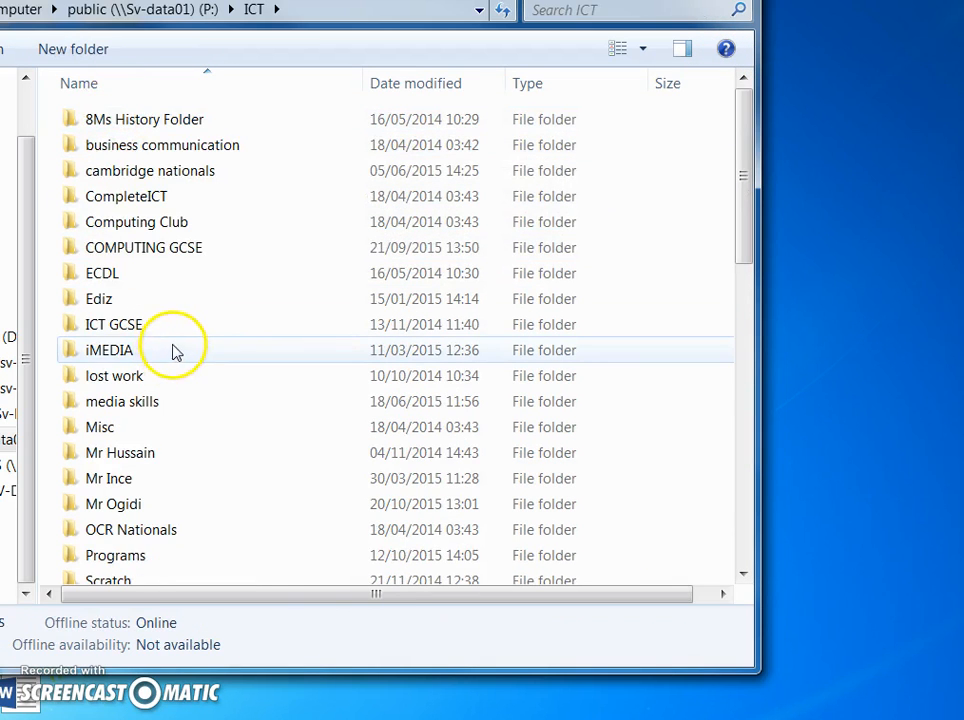
double_click(116, 556)
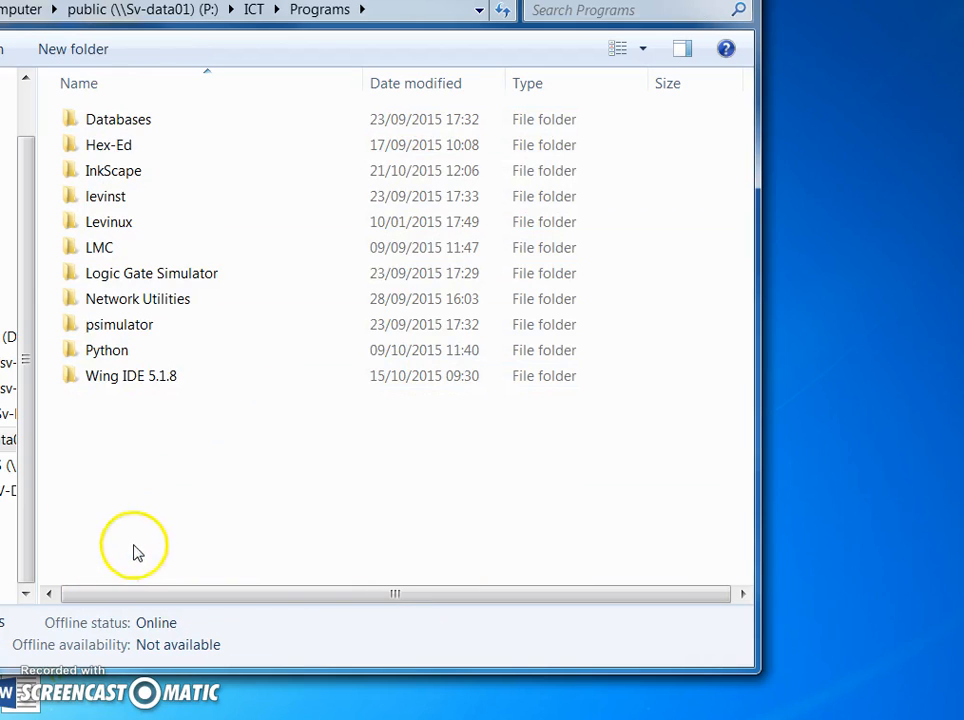
click(112, 170)
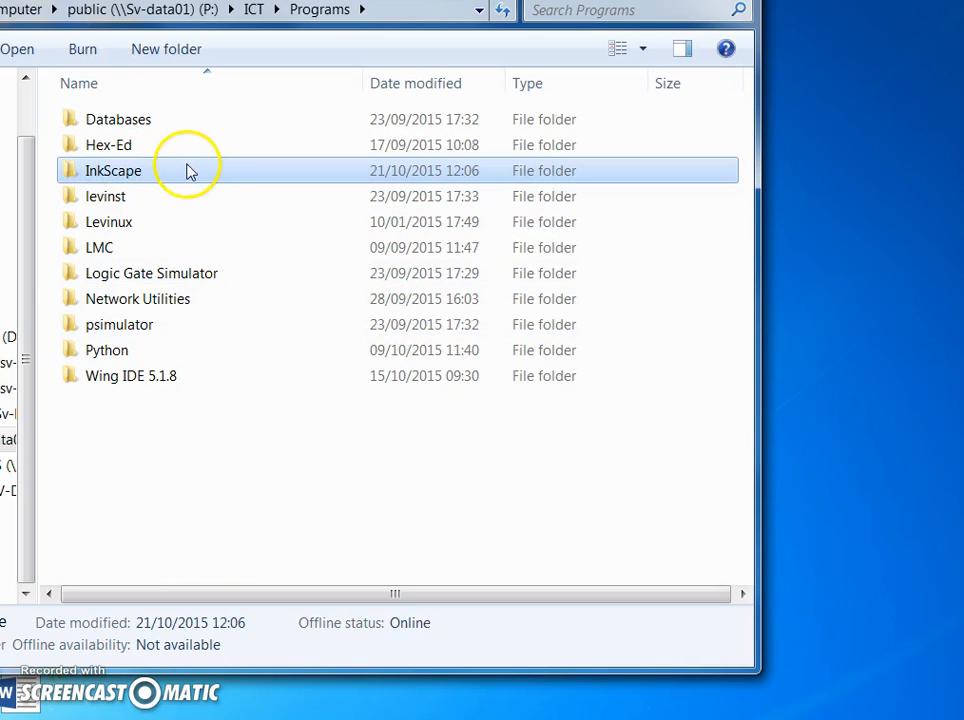
mouse_move(164, 176)
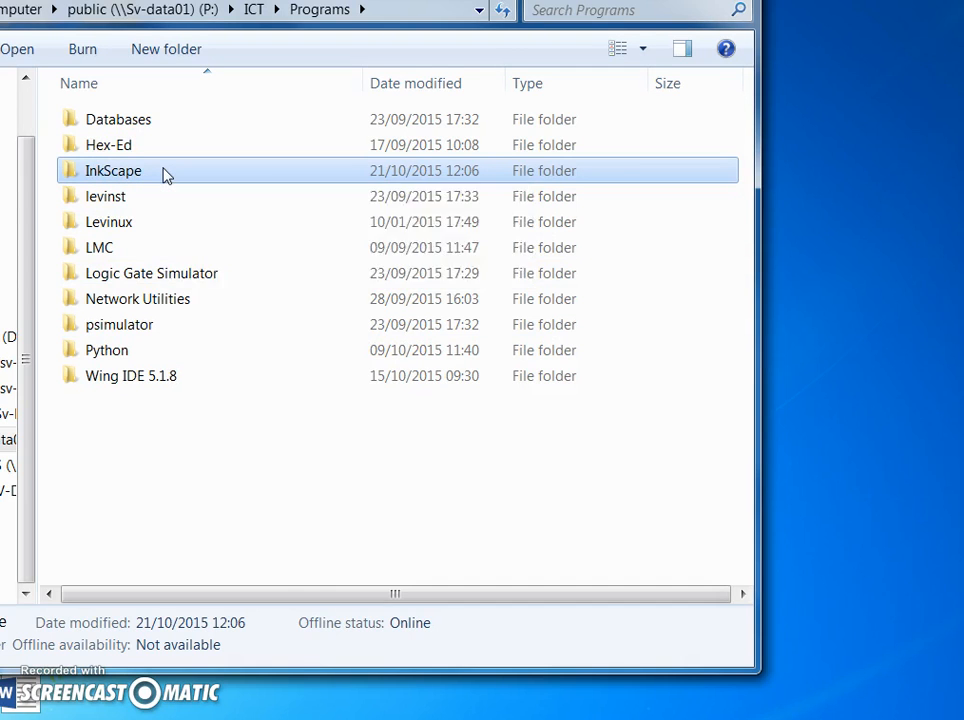
Enter the InkScape folder and launch inkscape.exe to a blank new document.
double_click(112, 170)
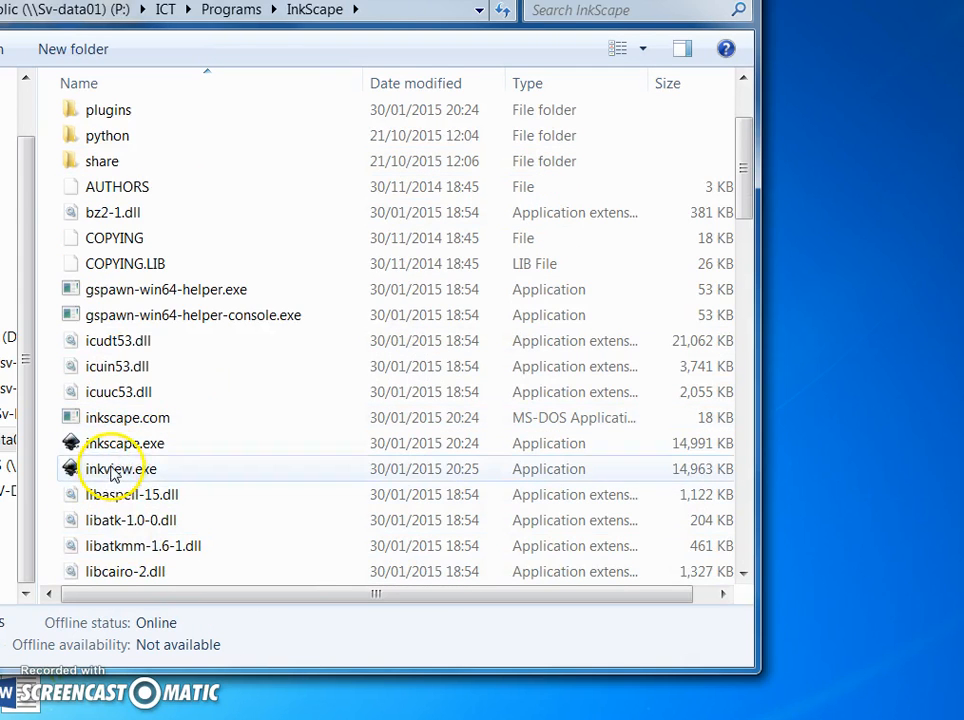
click(126, 444)
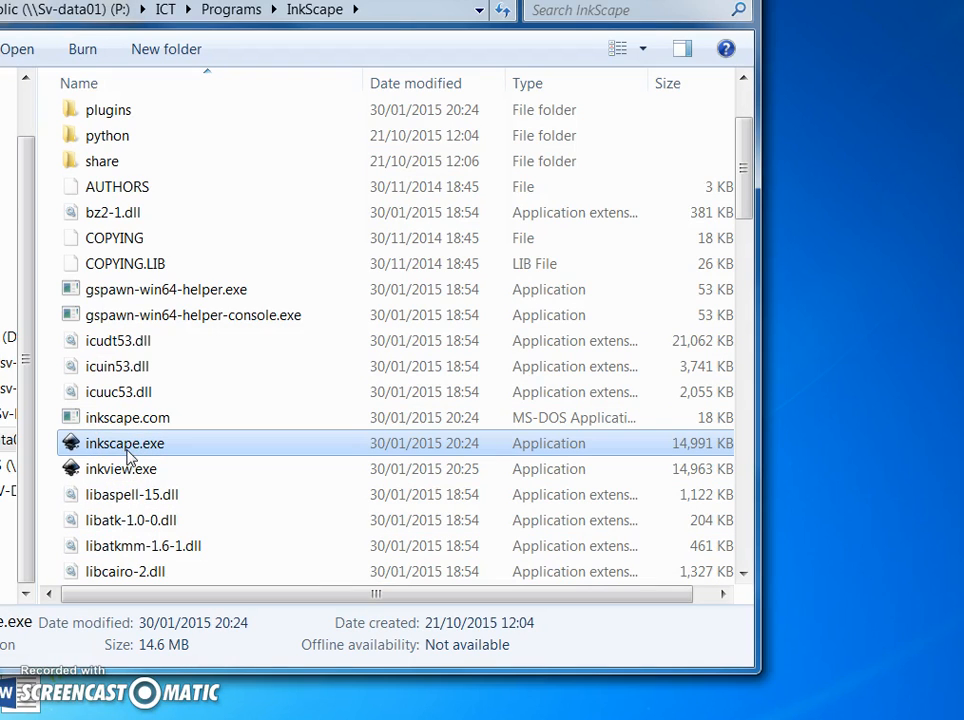
mouse_move(126, 450)
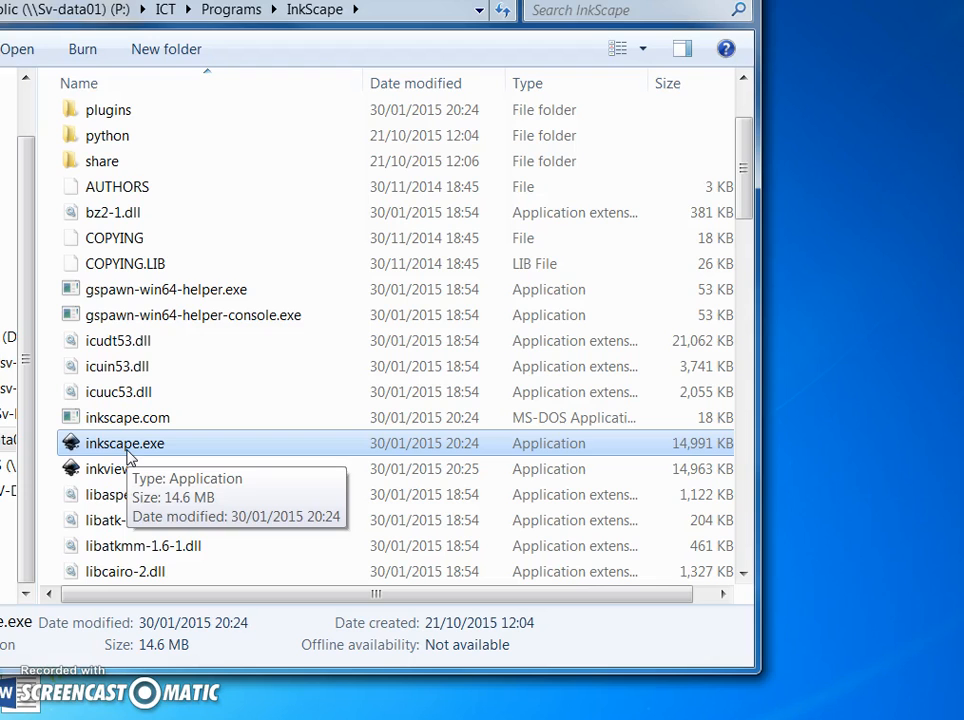
double_click(124, 444)
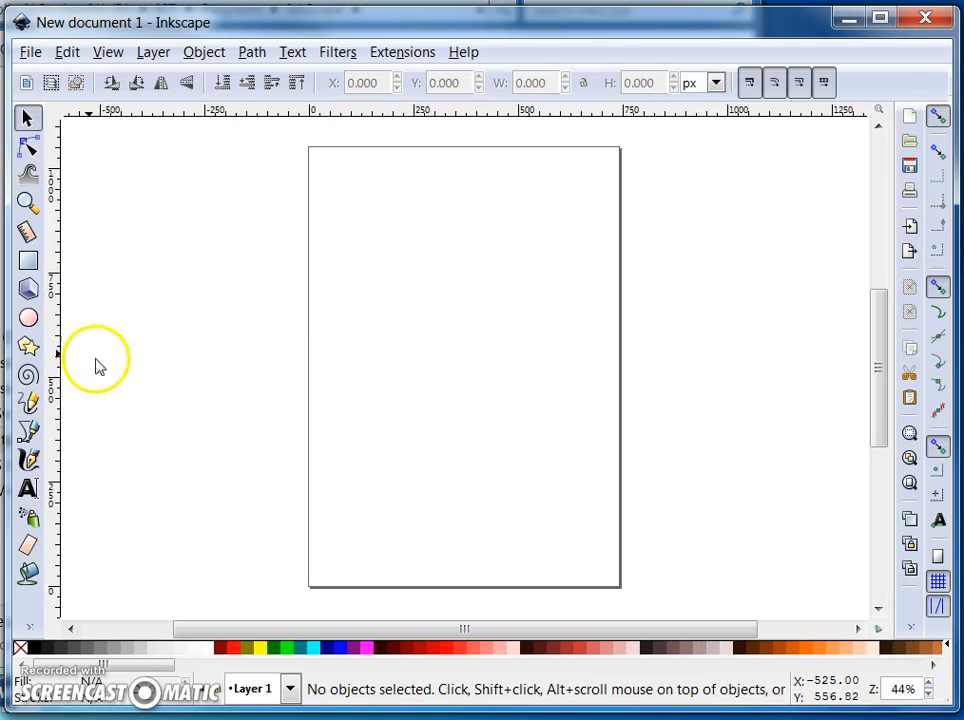
Draw a black circle and a larger oval, then place the circle as a head atop the oval body.
click(28, 318)
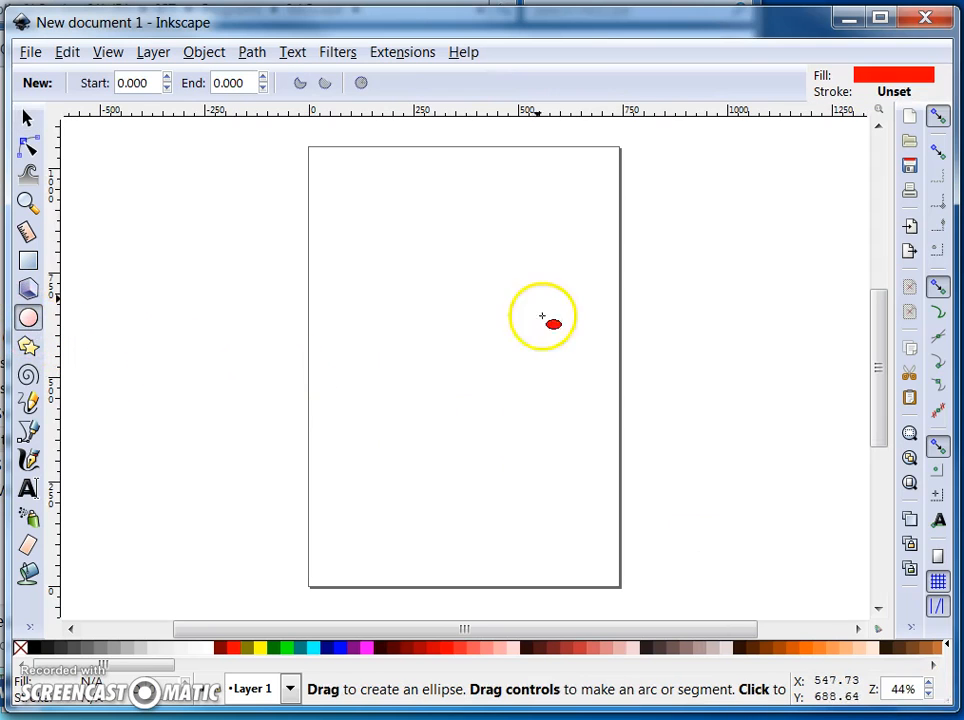
drag(544, 318, 524, 364)
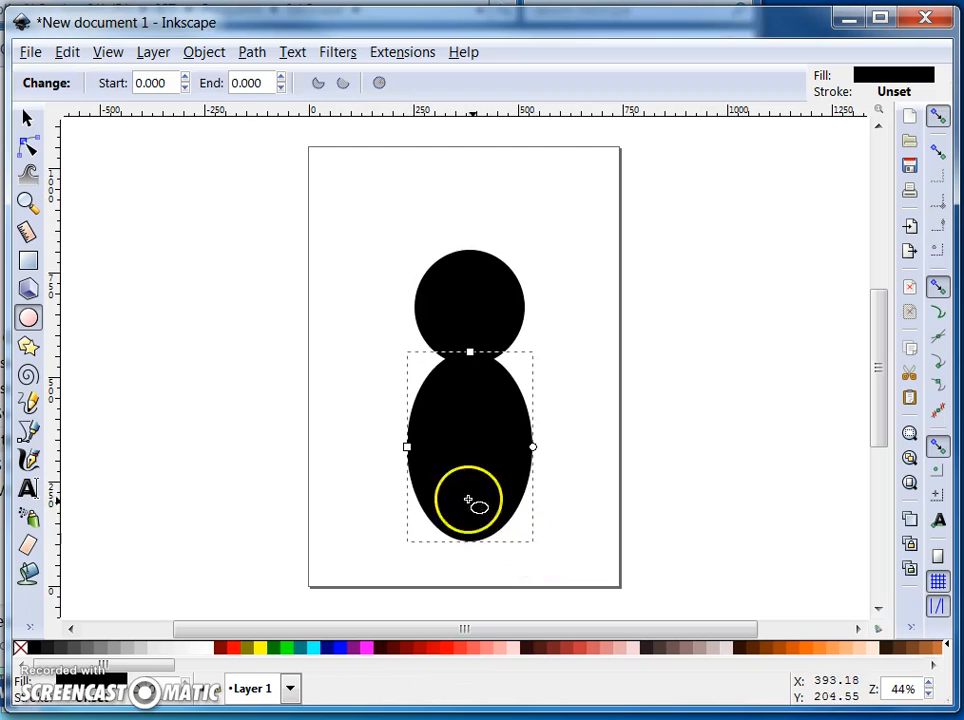
click(28, 118)
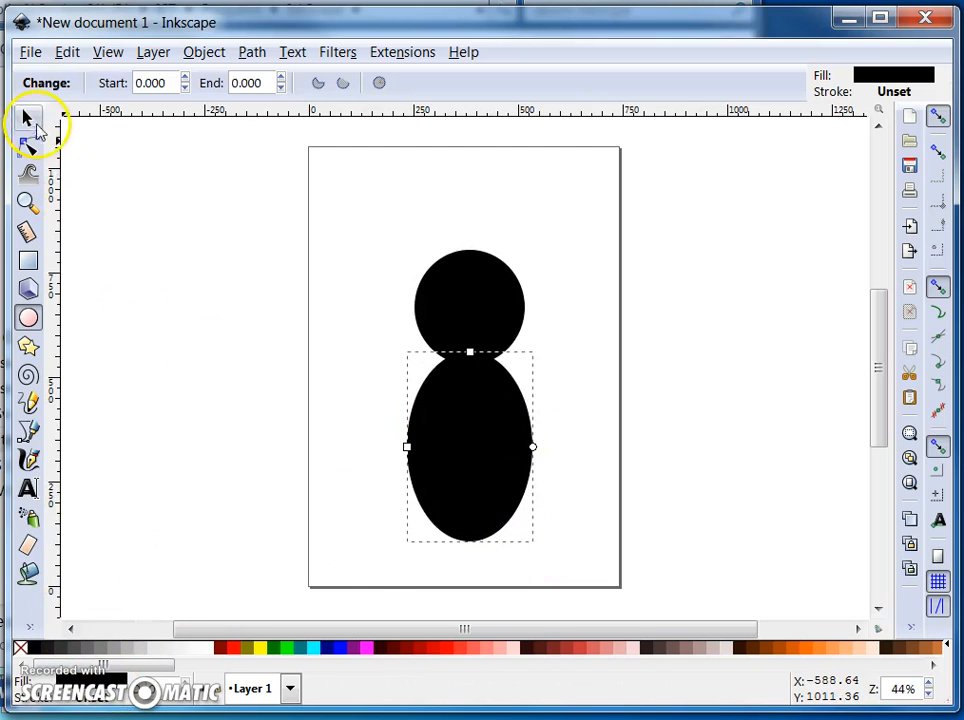
click(28, 118)
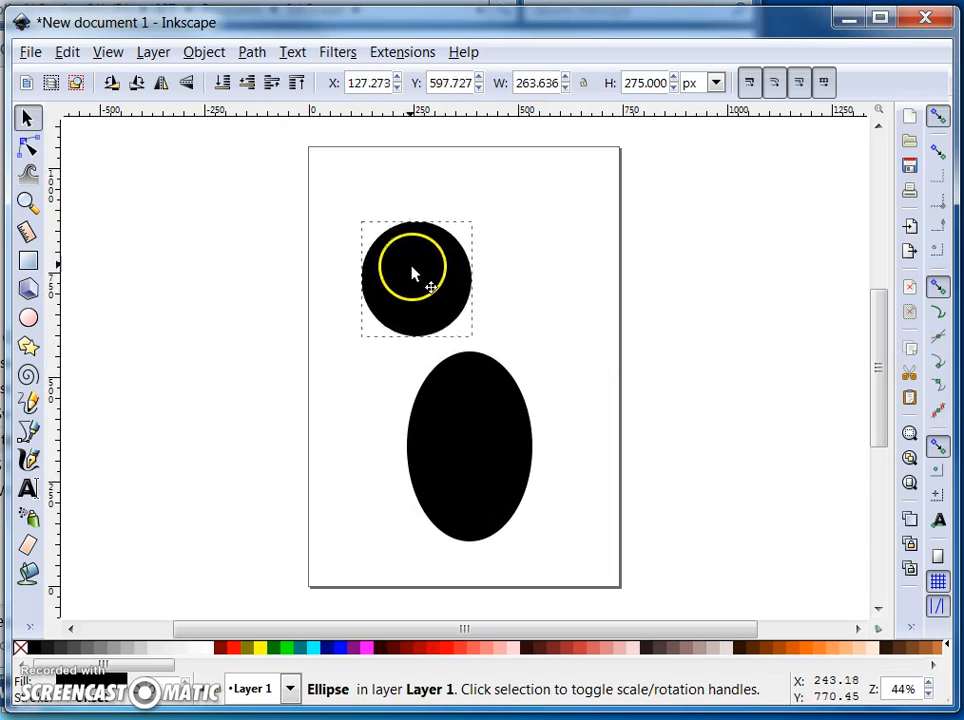
drag(416, 276, 464, 320)
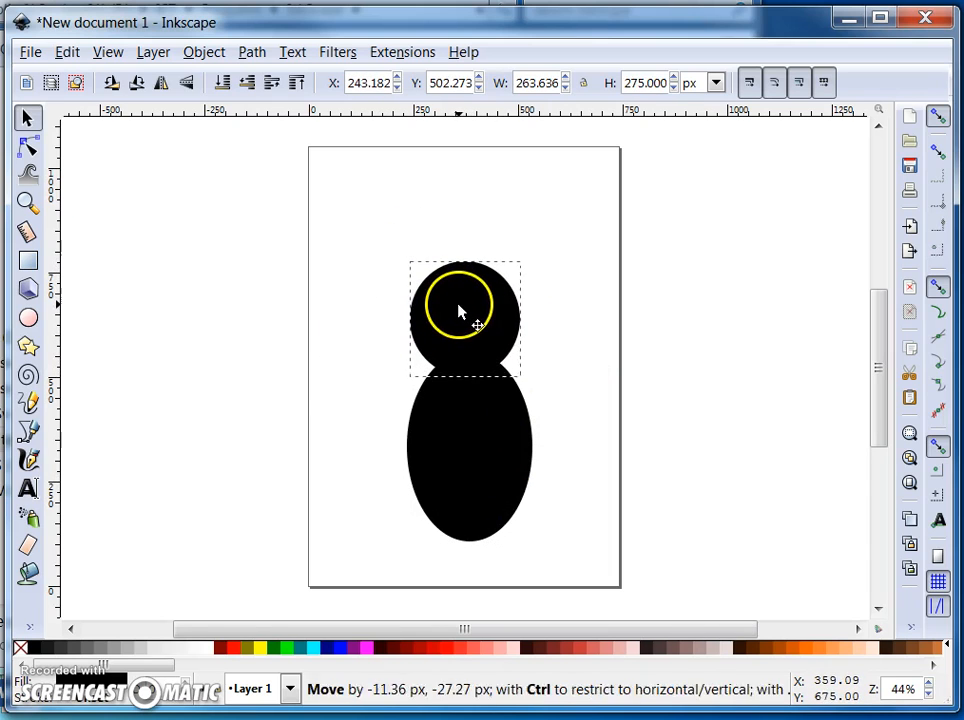
click(480, 458)
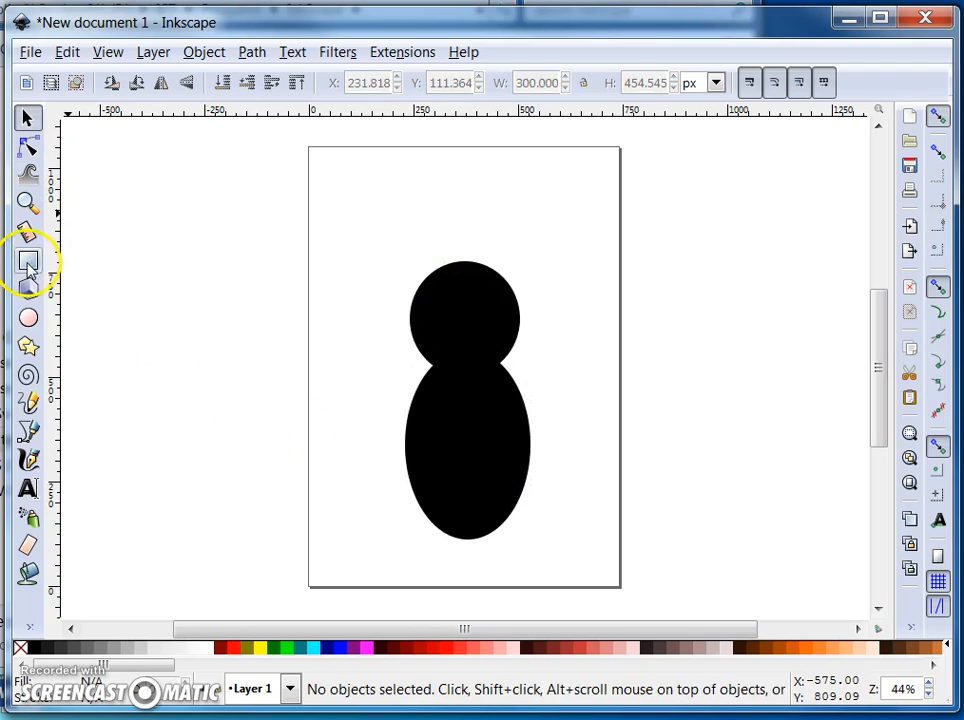
Draw a thin tilted ellipse flipper on the body's left, duplicate it and place the copy on the right side.
click(28, 316)
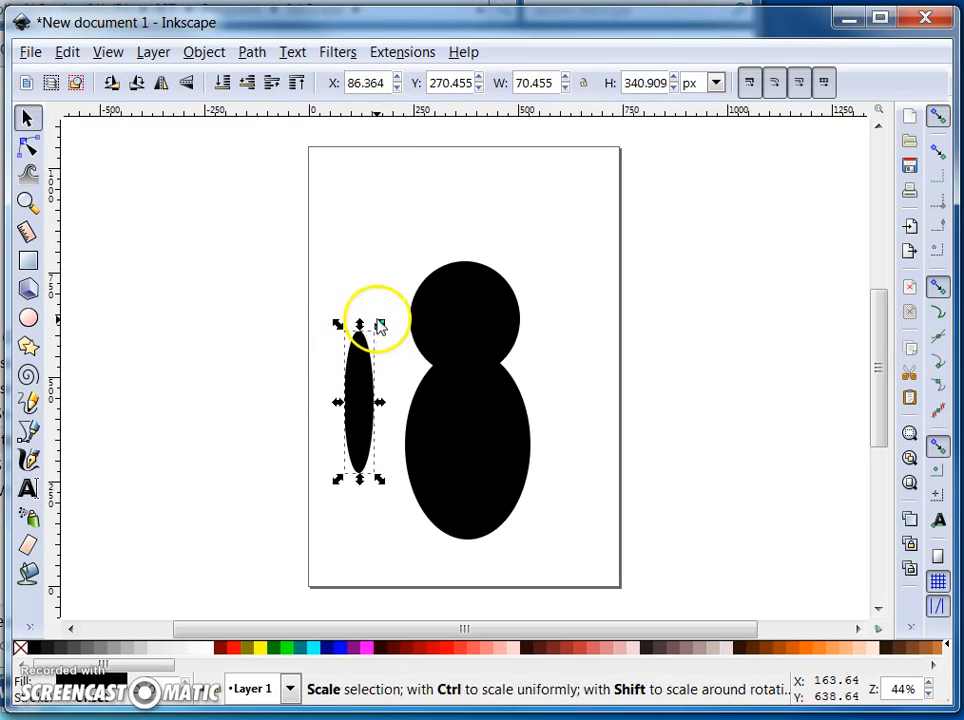
click(358, 364)
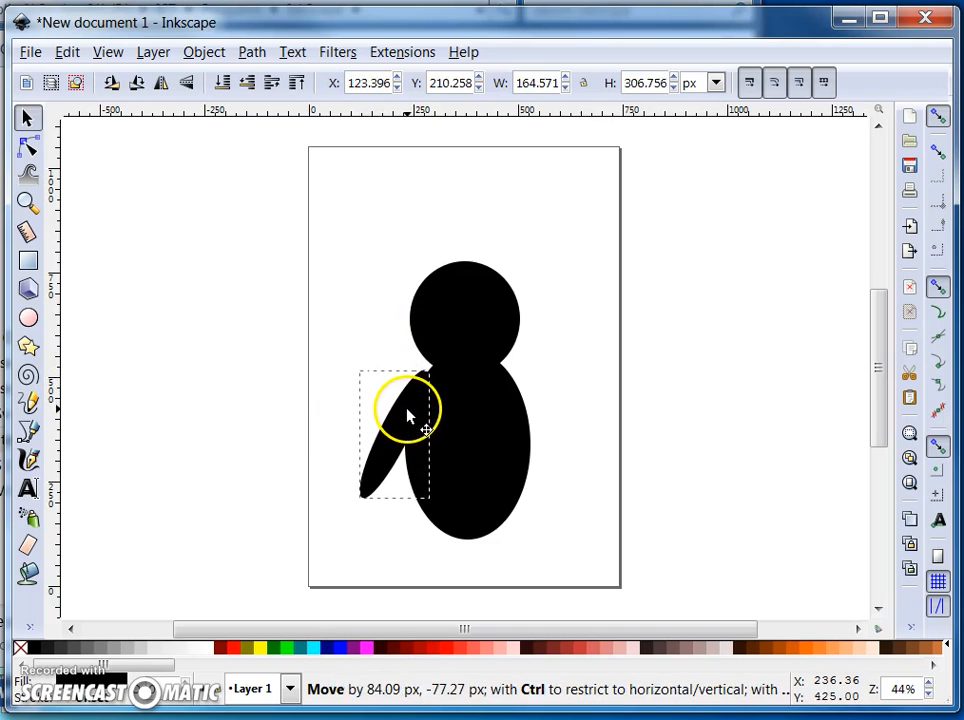
right_click(410, 414)
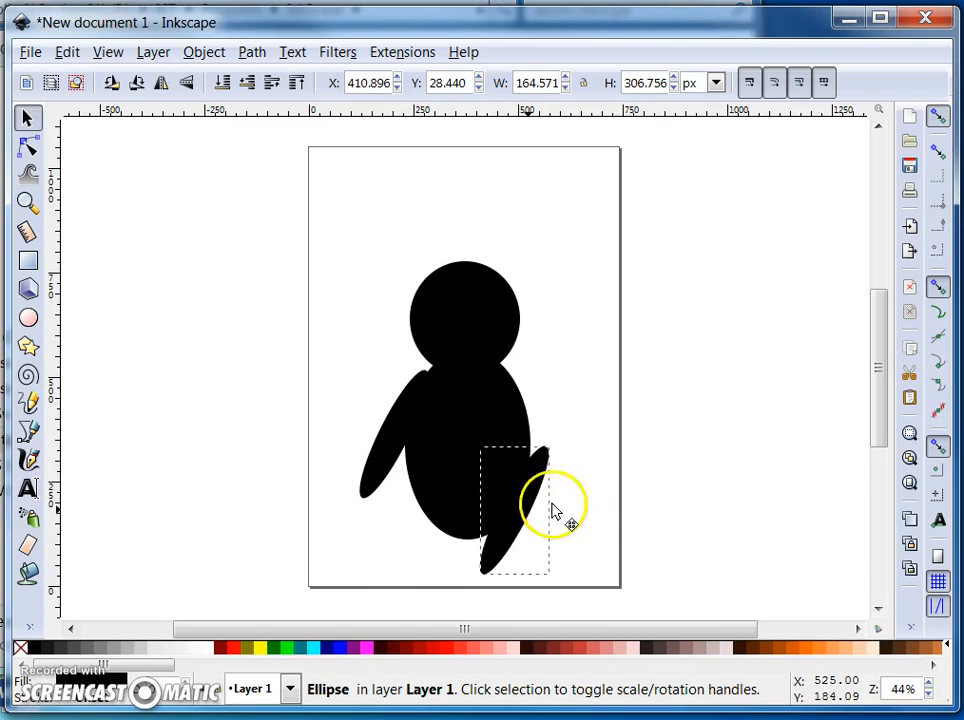
drag(556, 510, 690, 380)
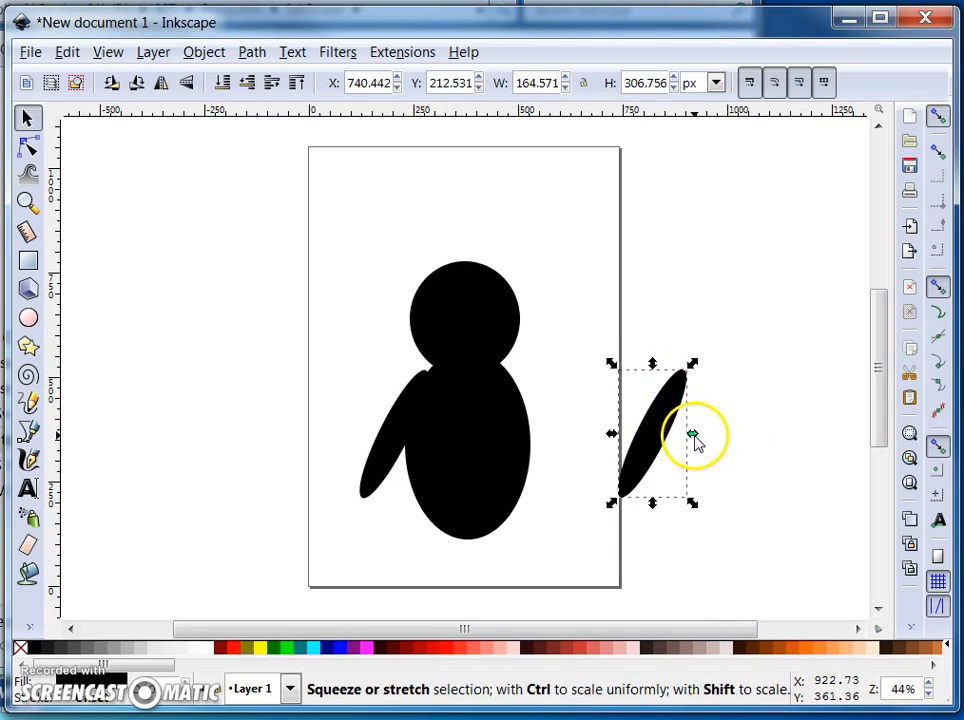
drag(690, 436, 560, 436)
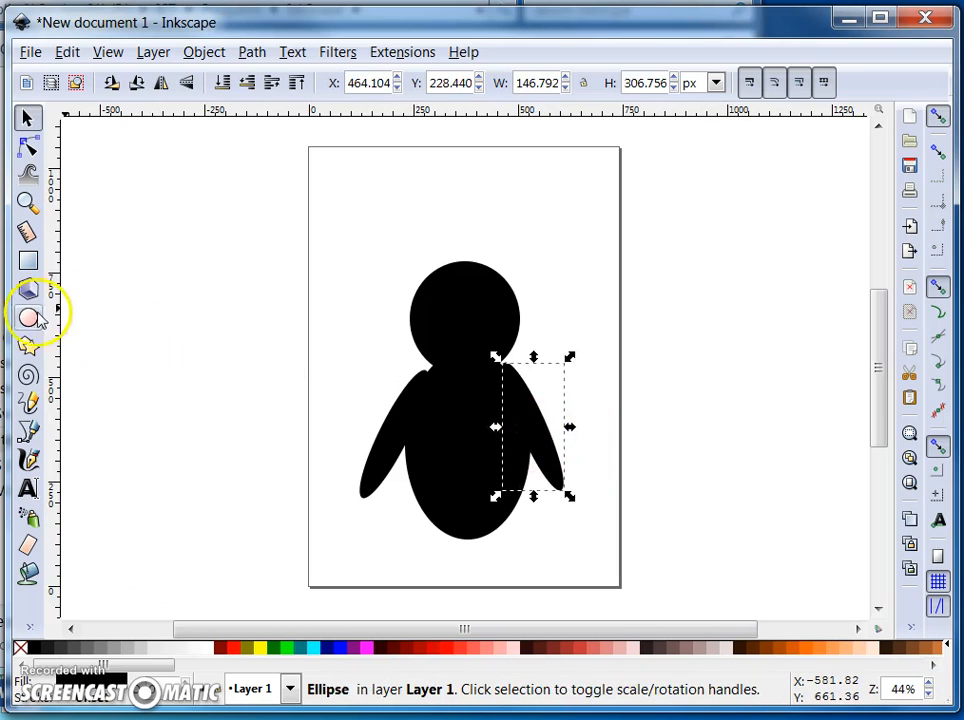
Draw a small circle beside the page and fill it white from the palette.
click(28, 318)
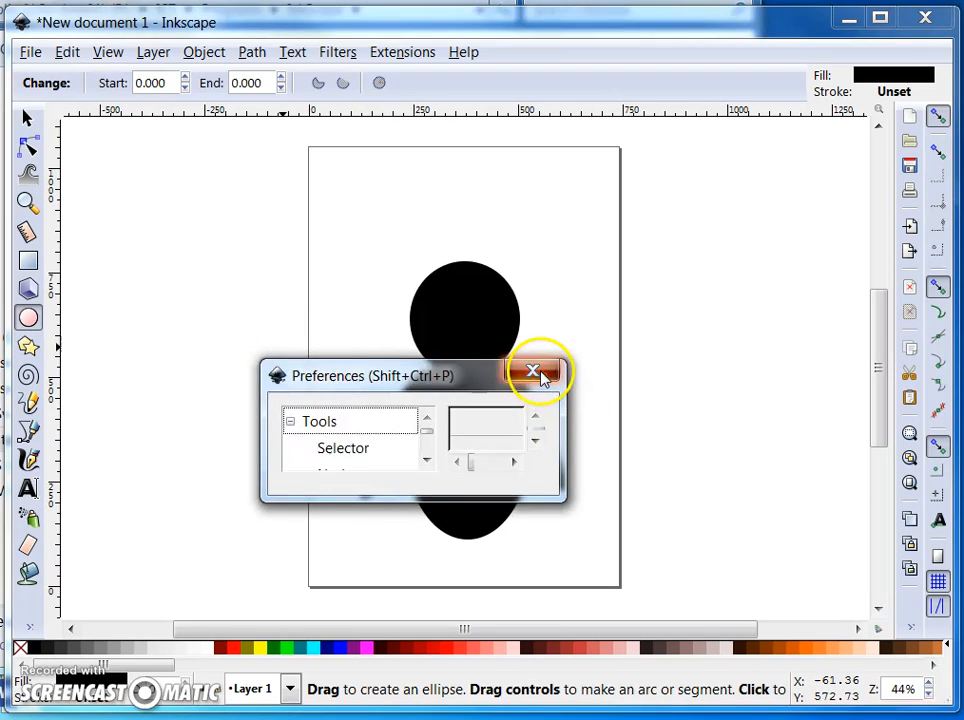
click(532, 372)
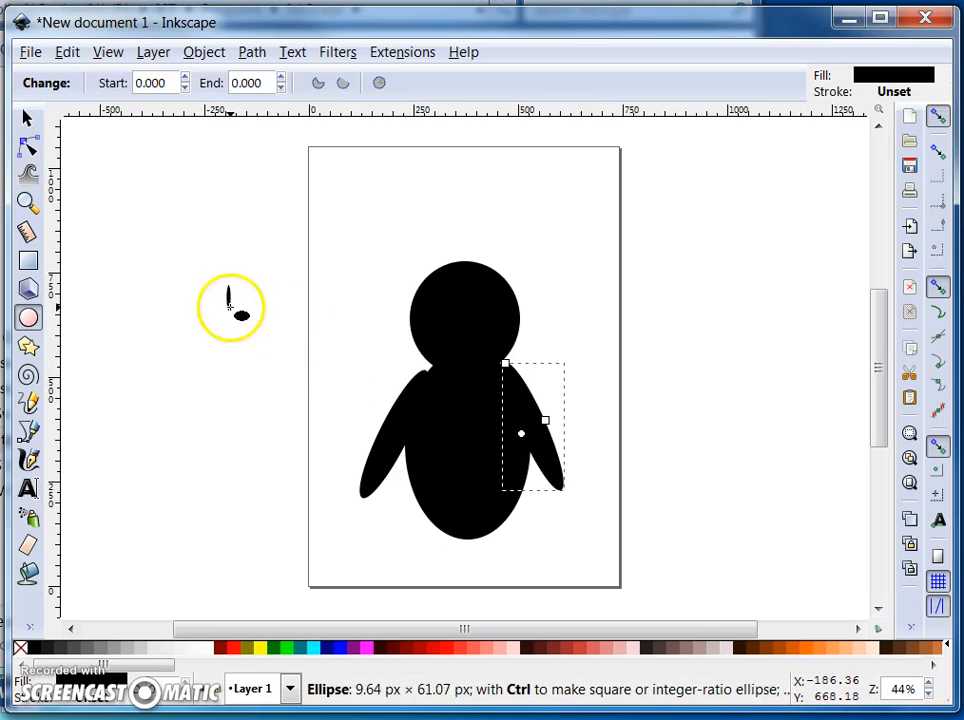
drag(230, 280, 264, 340)
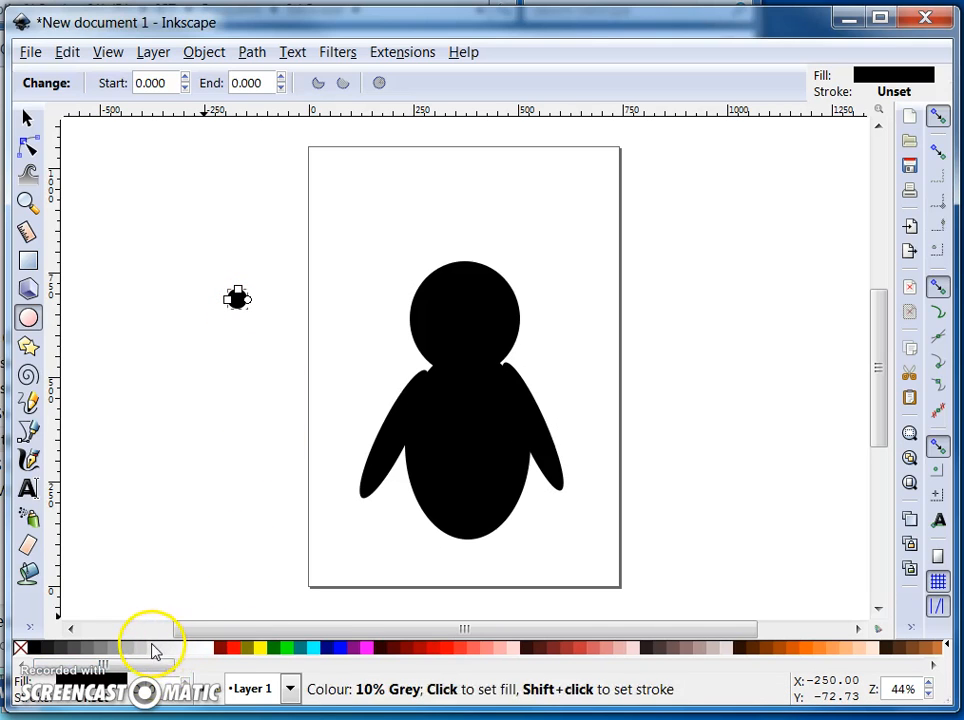
right_click(150, 648)
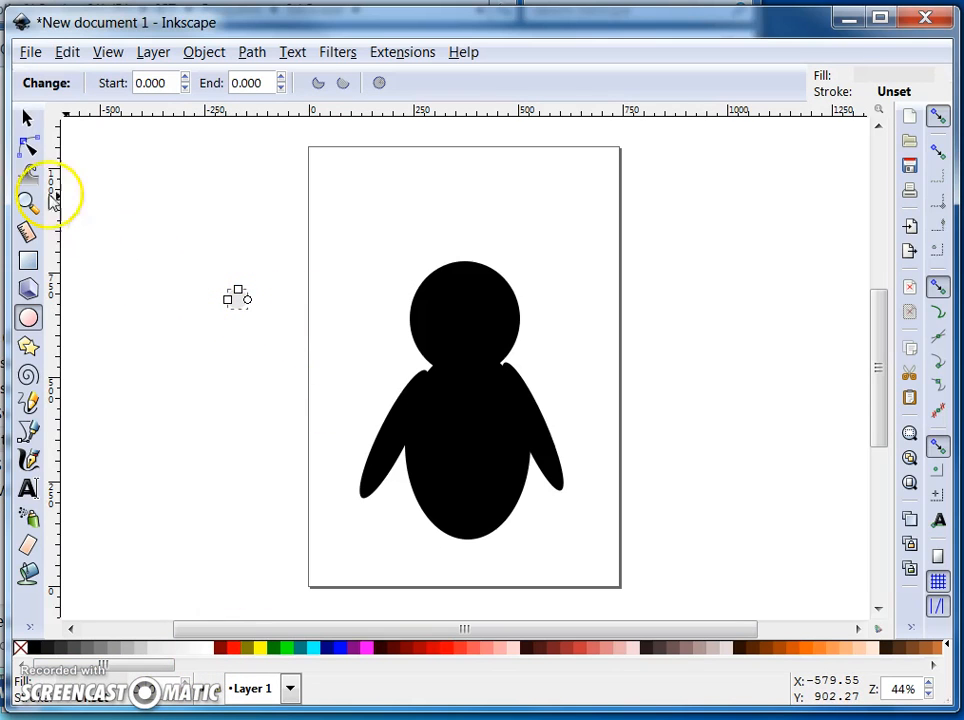
Move the white circle onto the head and position it as the left eye.
click(28, 118)
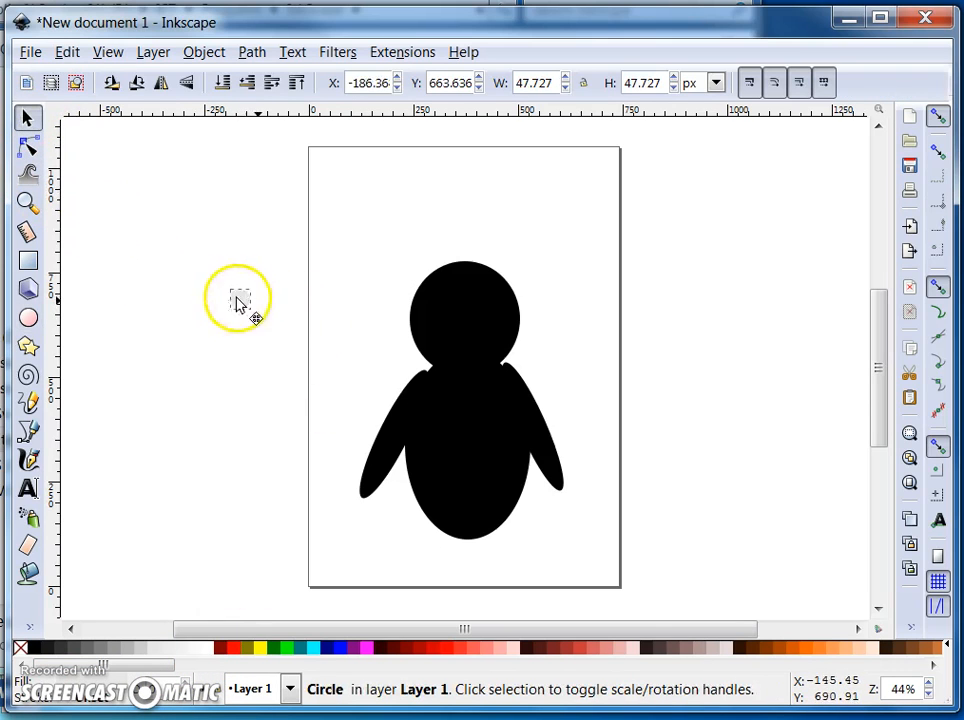
drag(240, 298, 456, 308)
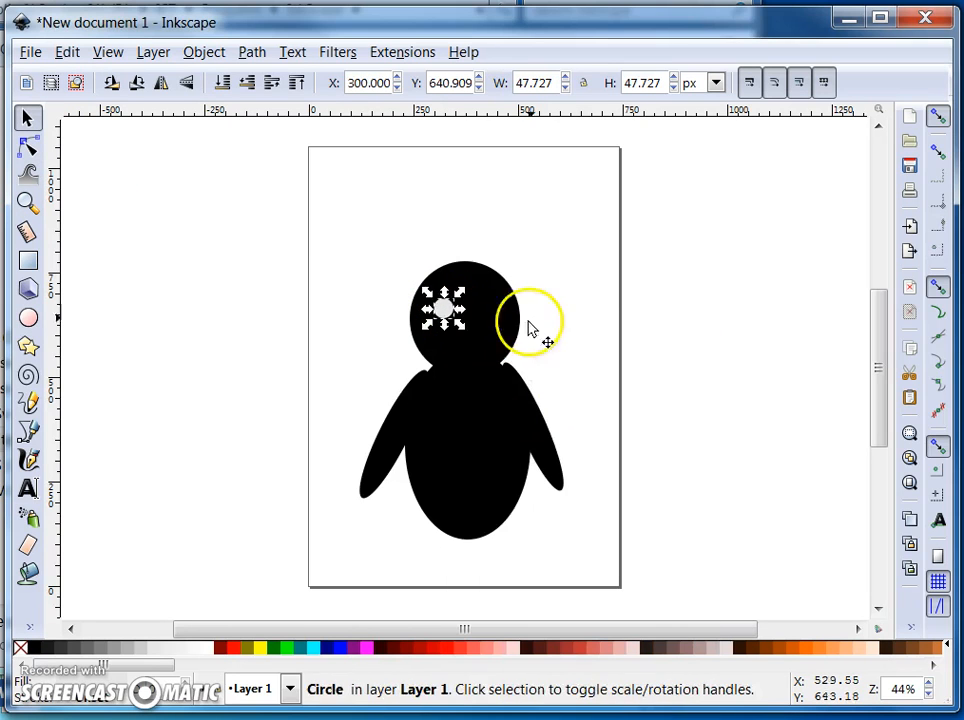
drag(530, 320, 616, 390)
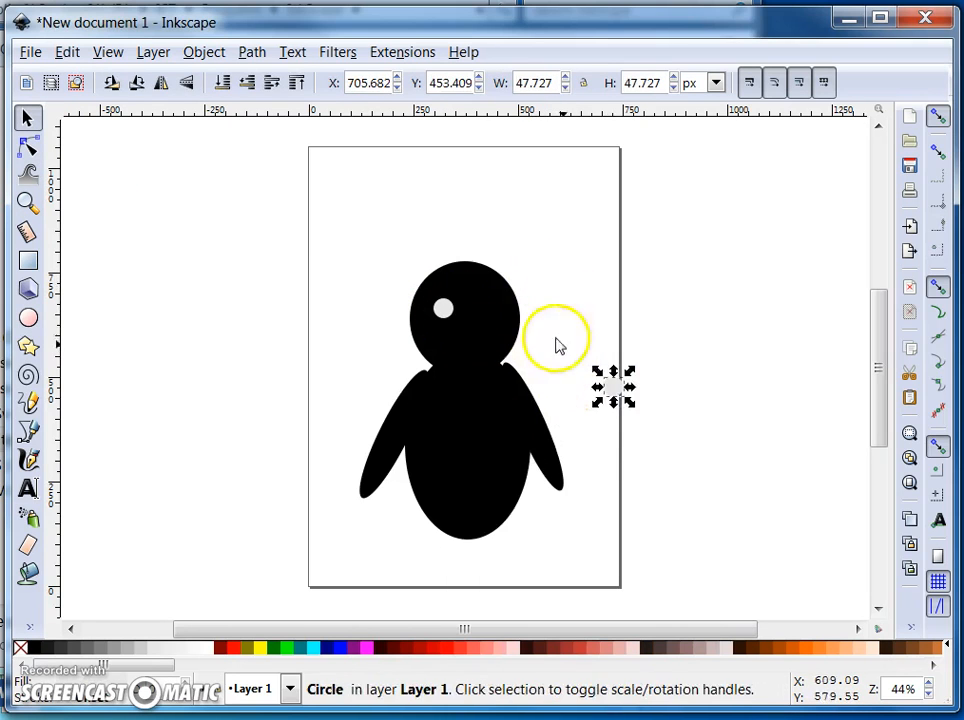
drag(560, 344, 484, 308)
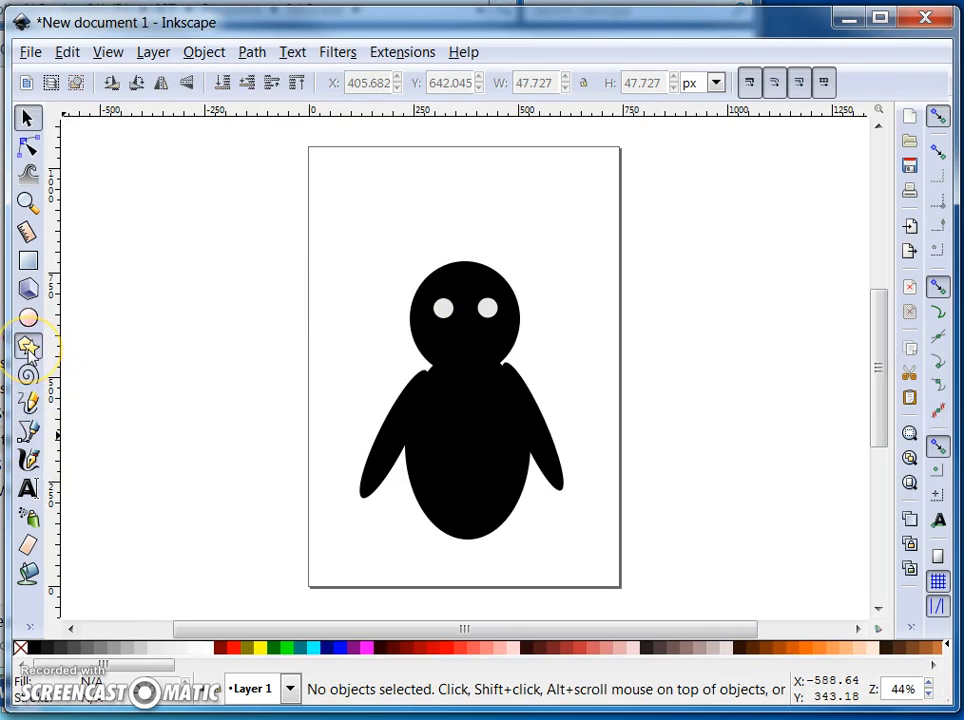
Draw a Bezier triangle, fill it yellow and place it on the face below the eyes as a beak.
click(28, 348)
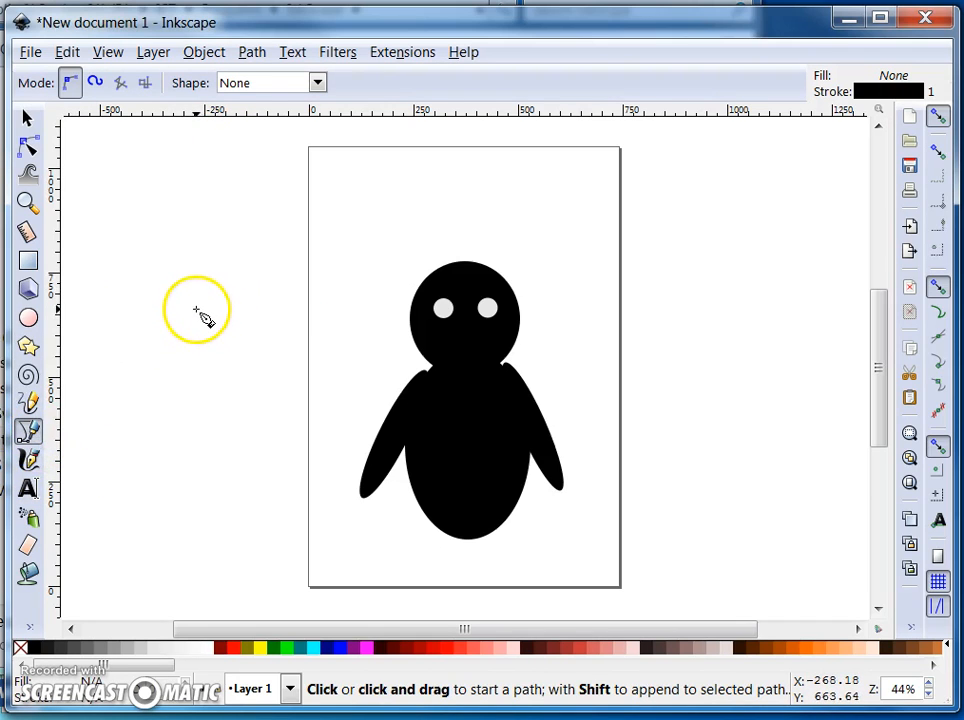
click(196, 308)
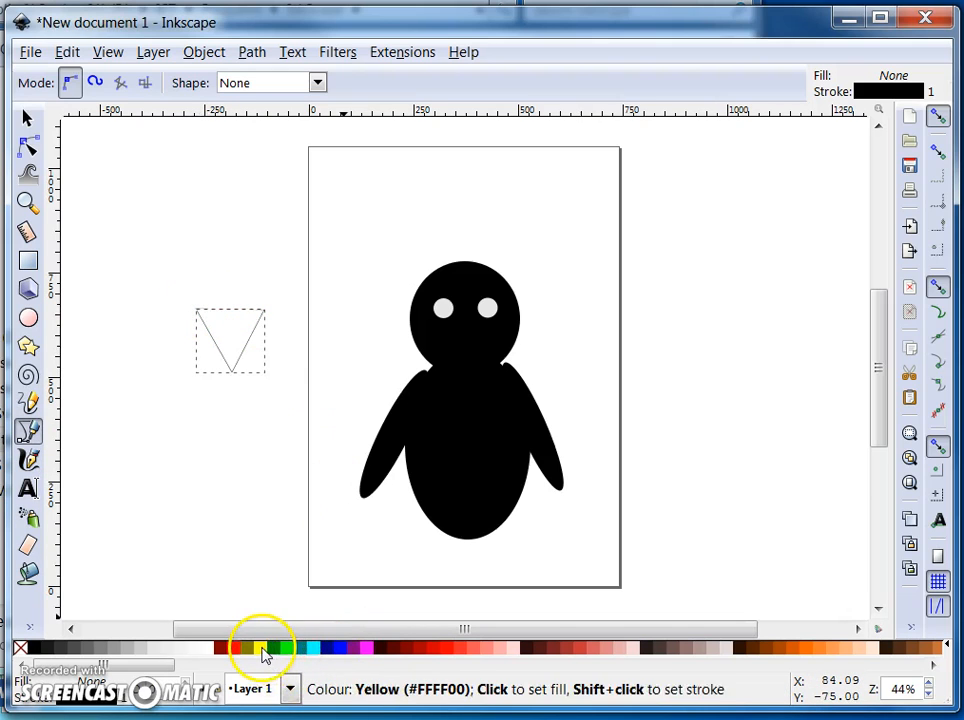
right_click(264, 652)
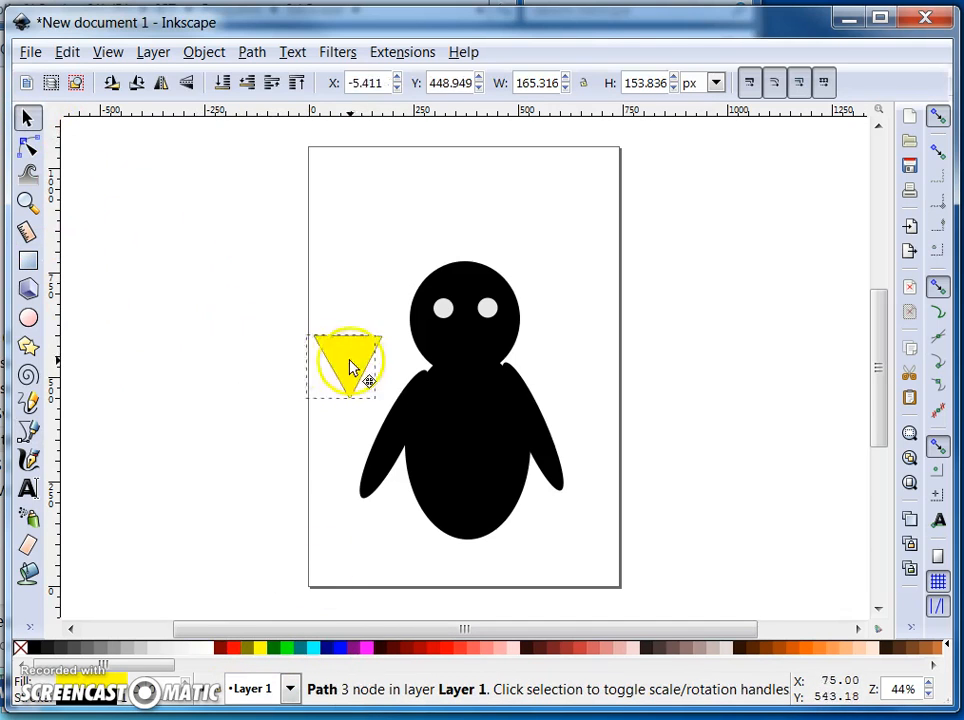
drag(350, 364, 464, 364)
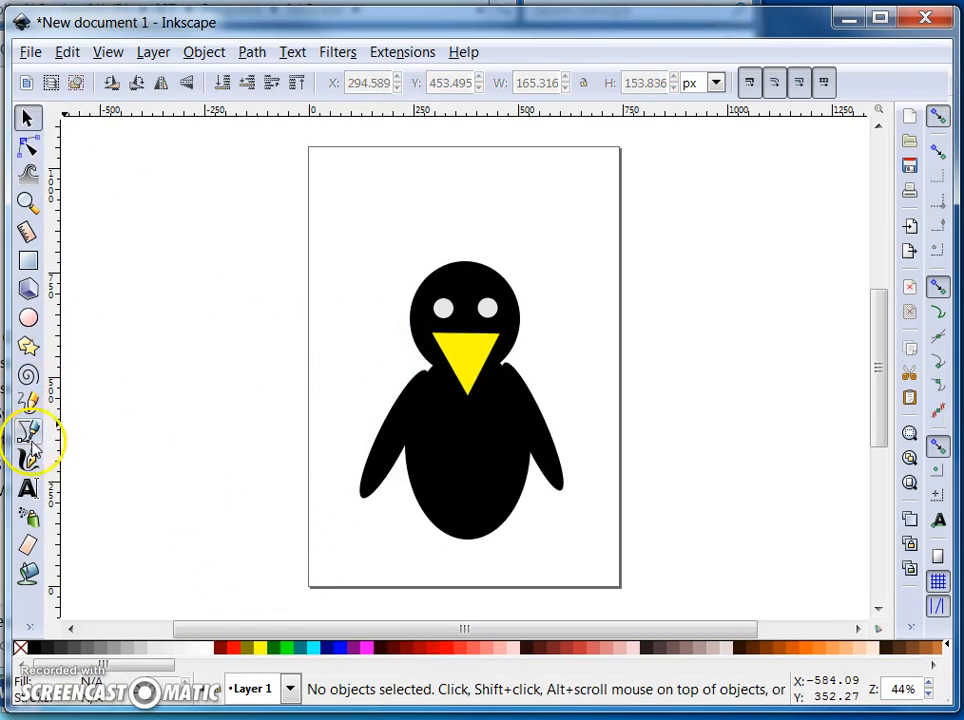
Draw a closed curved foot outline with the Bezier pen and fill it yellow.
click(28, 432)
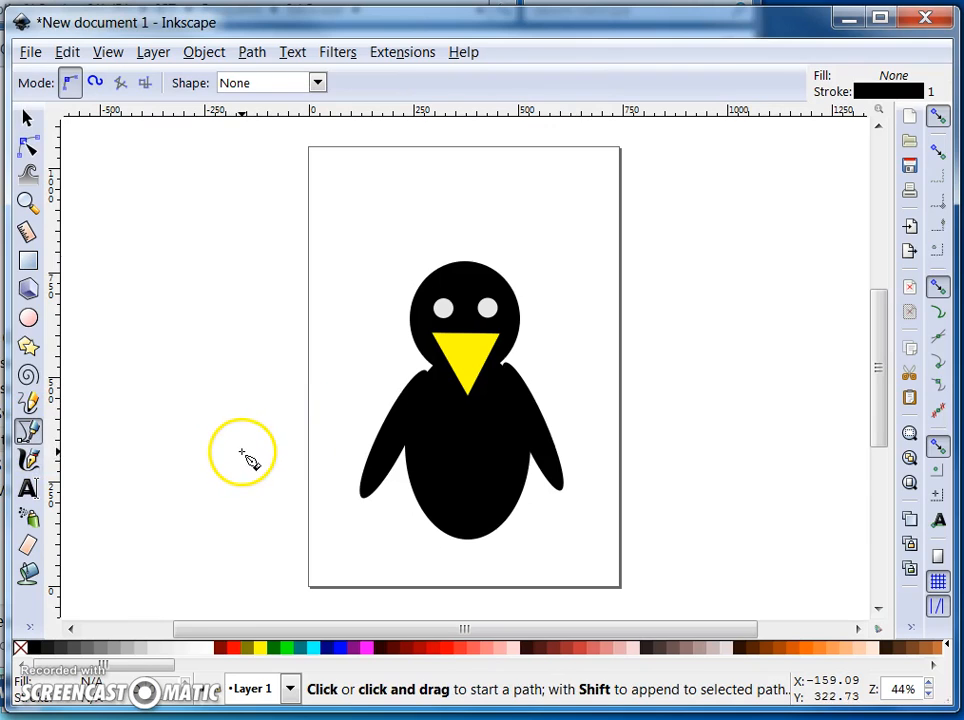
click(244, 458)
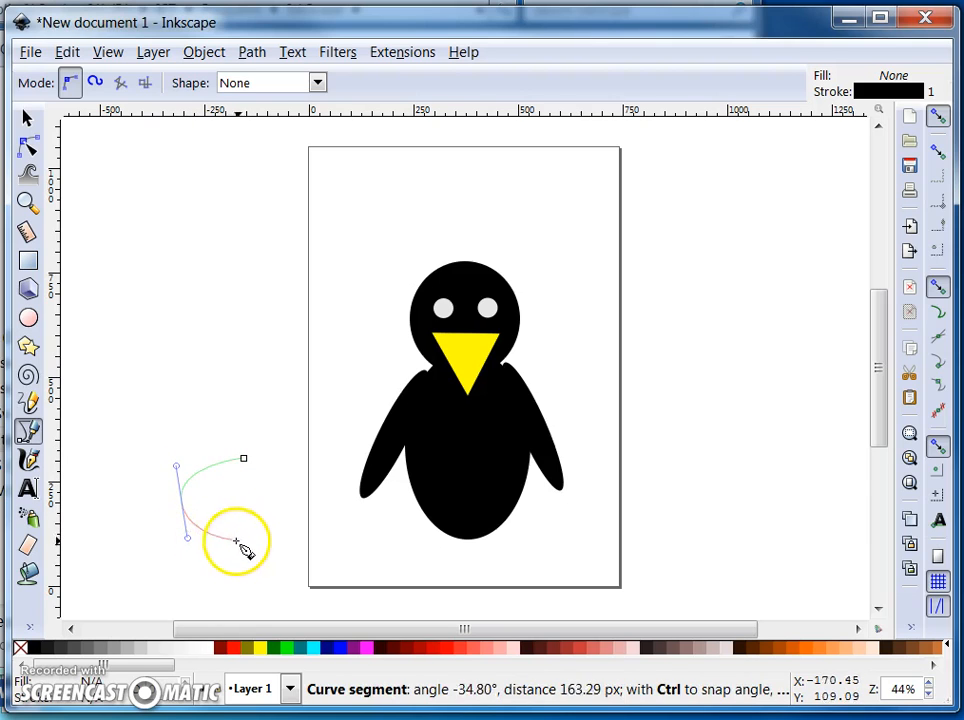
drag(244, 544, 280, 504)
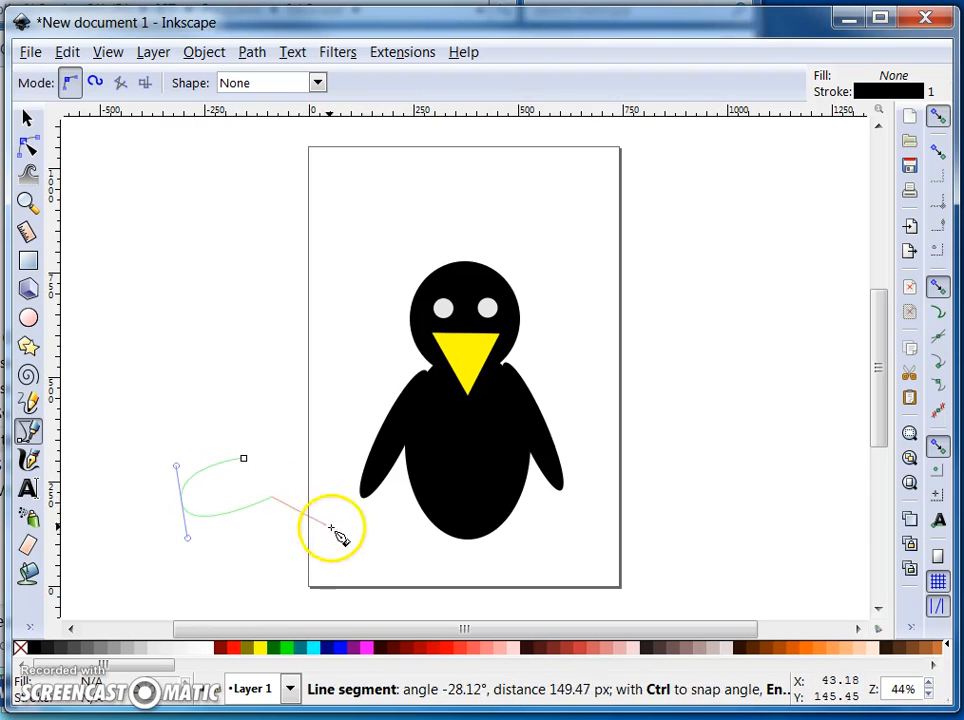
mouse_move(376, 512)
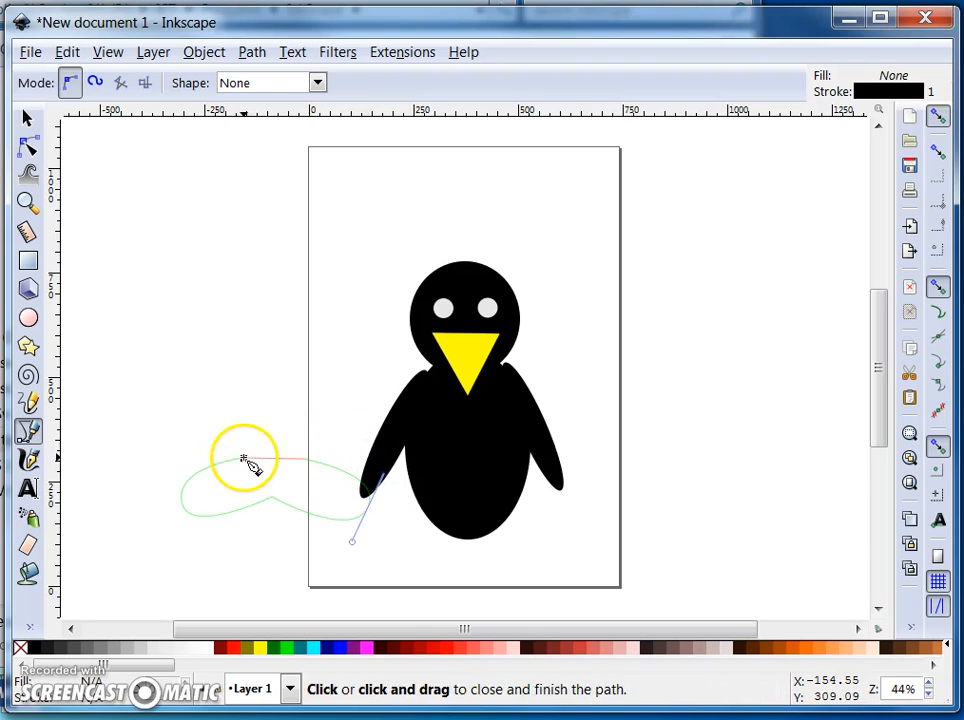
click(244, 460)
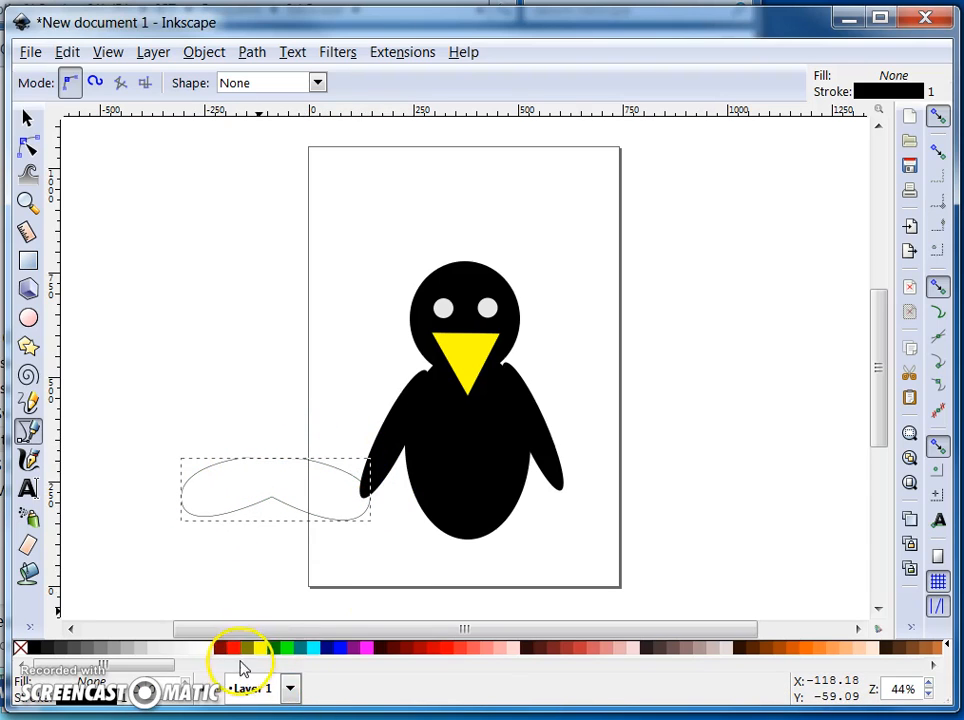
right_click(244, 650)
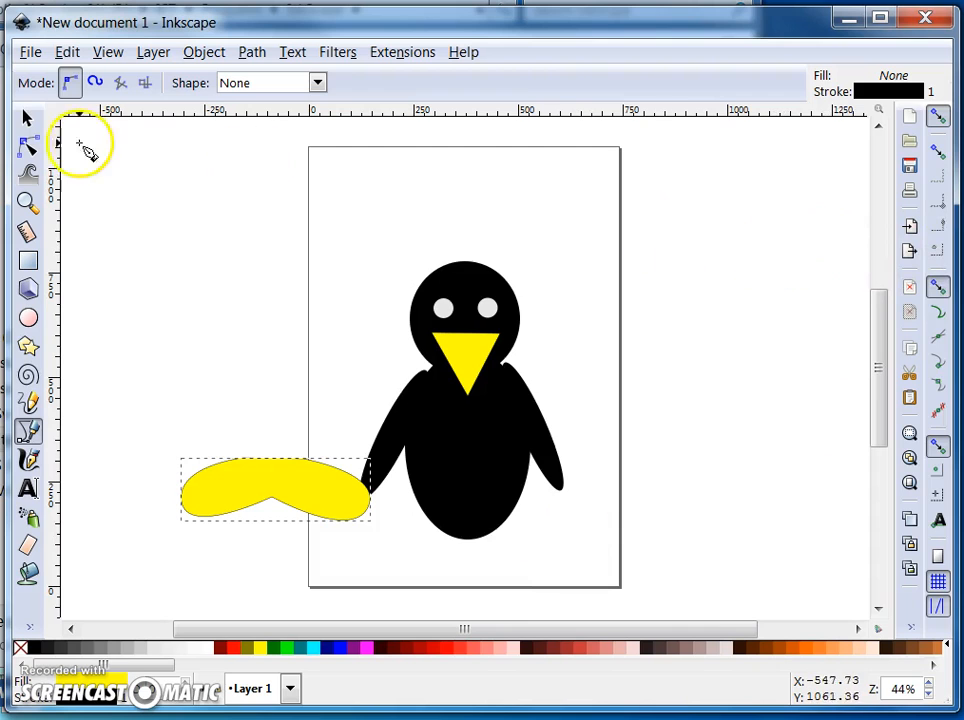
Edit the foot's nodes, smoothing the top node to round out the shape.
click(28, 144)
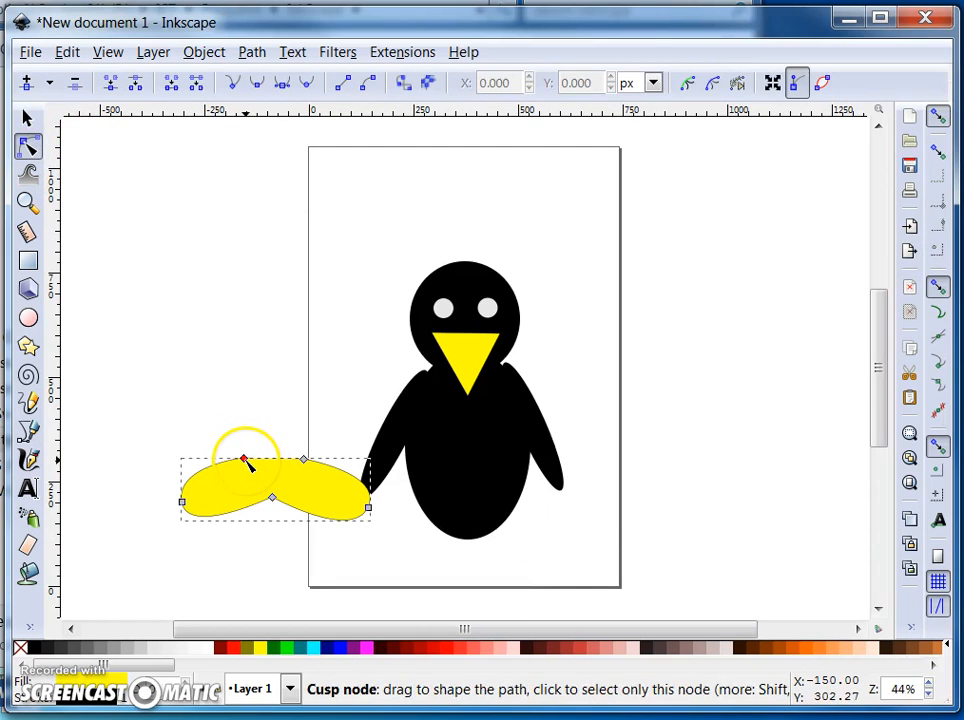
drag(244, 460, 248, 448)
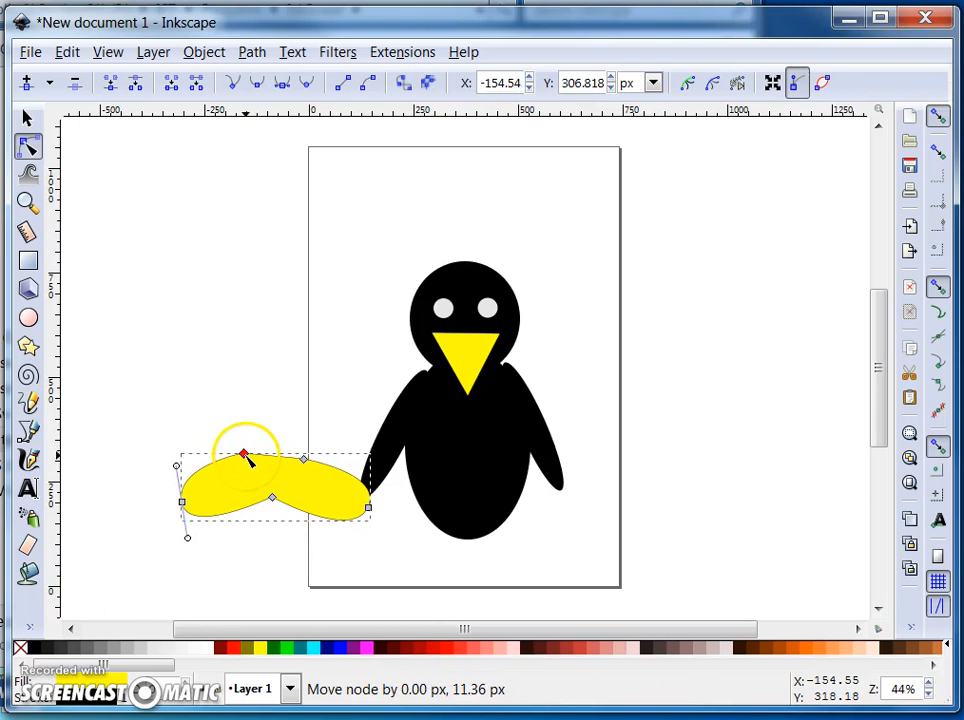
click(232, 84)
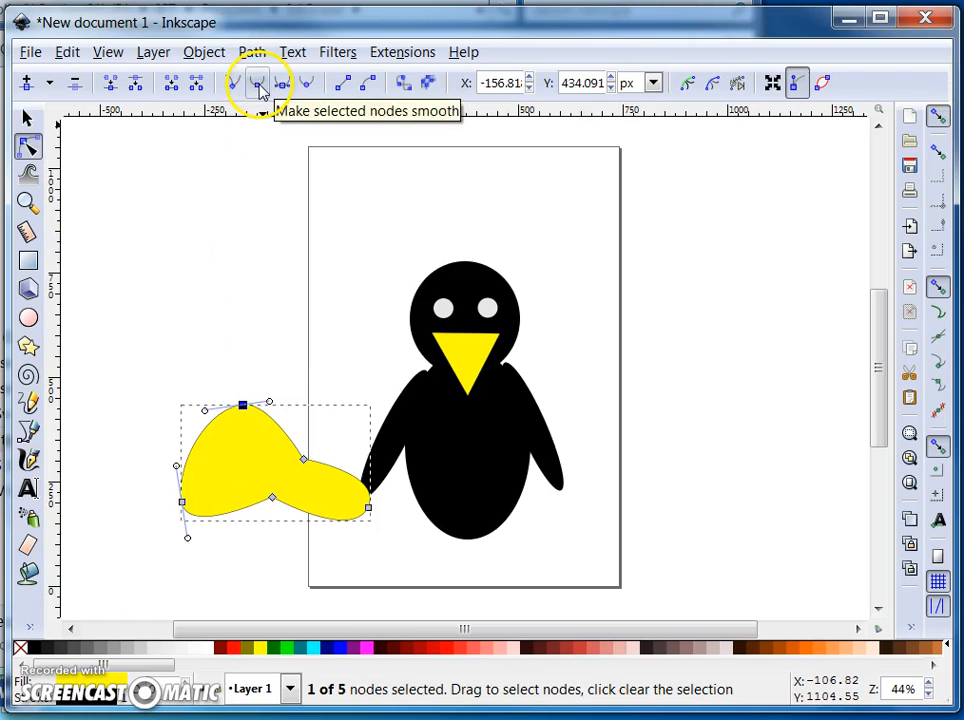
click(256, 84)
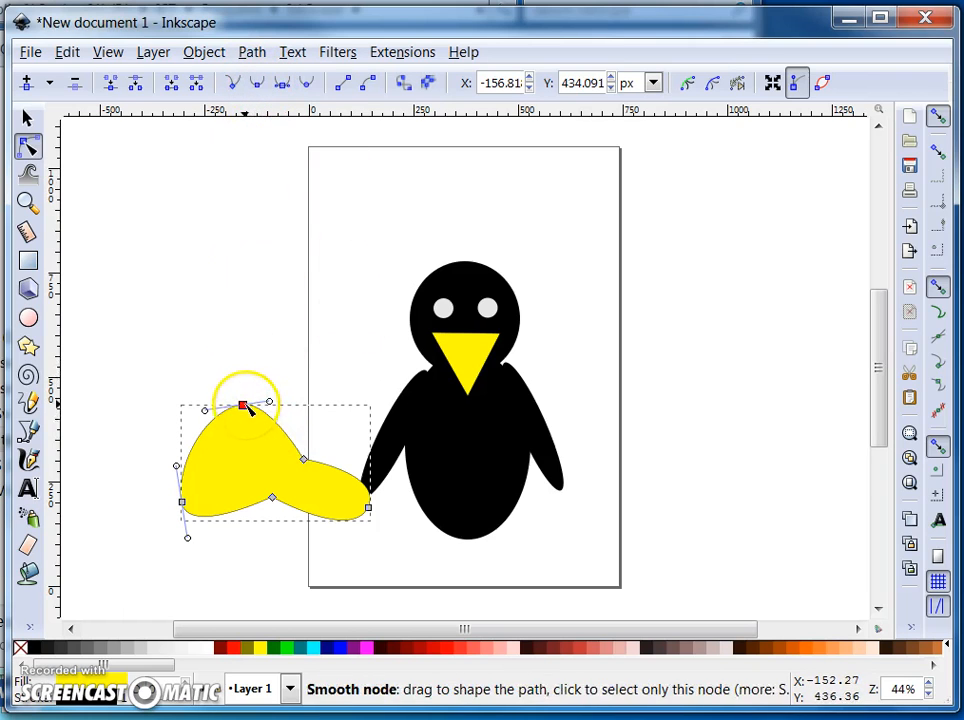
drag(244, 404, 246, 456)
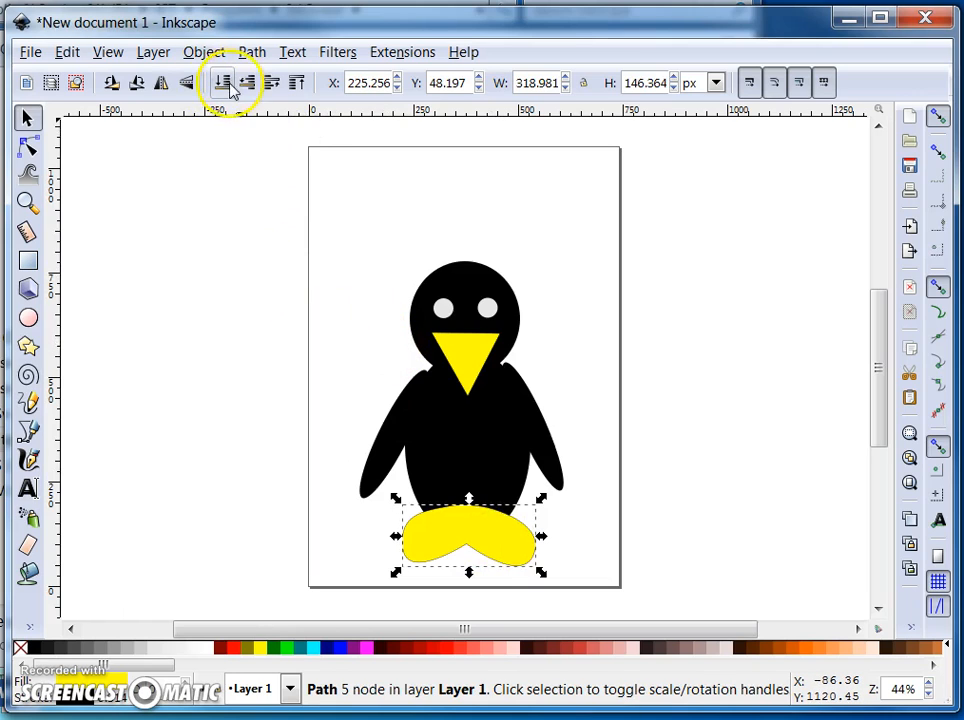
mouse_move(222, 84)
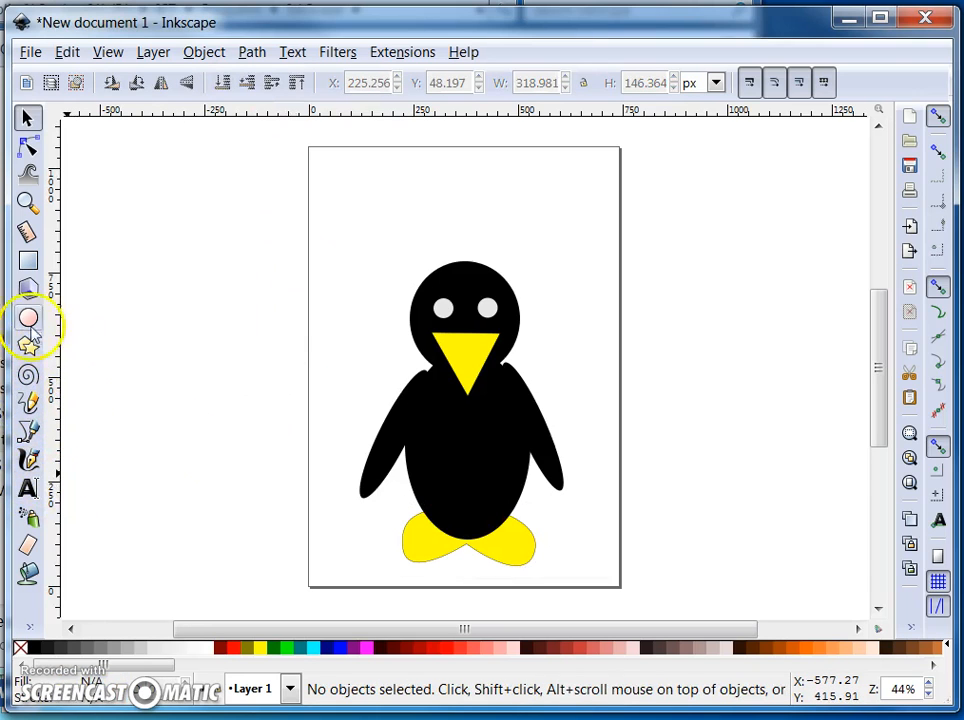
Draw a white oval and position it on the black body as the belly.
click(28, 318)
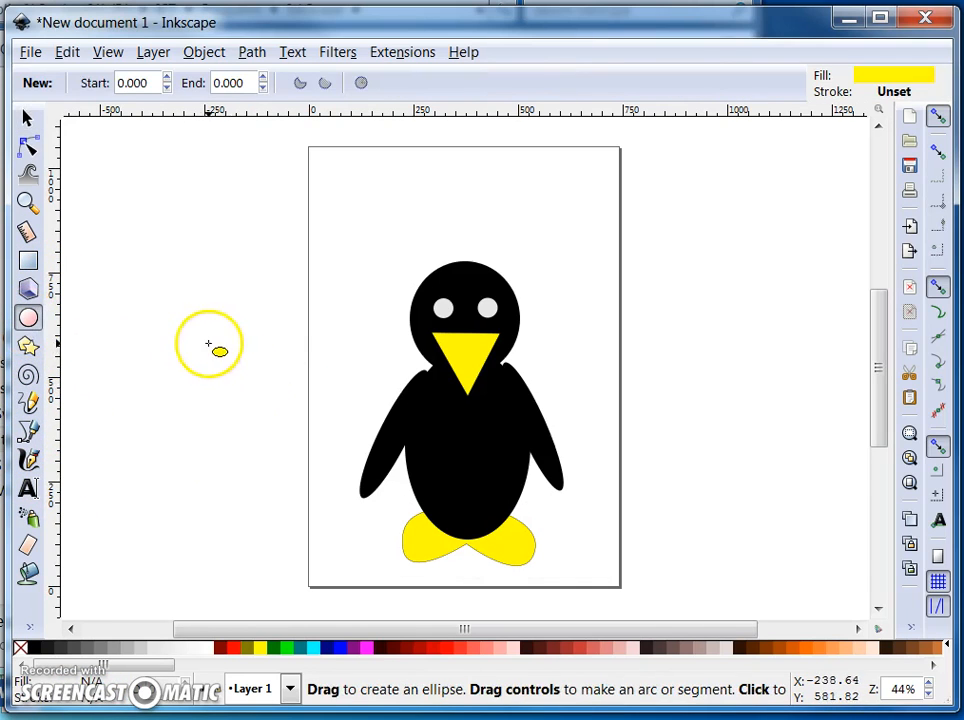
drag(208, 344, 270, 486)
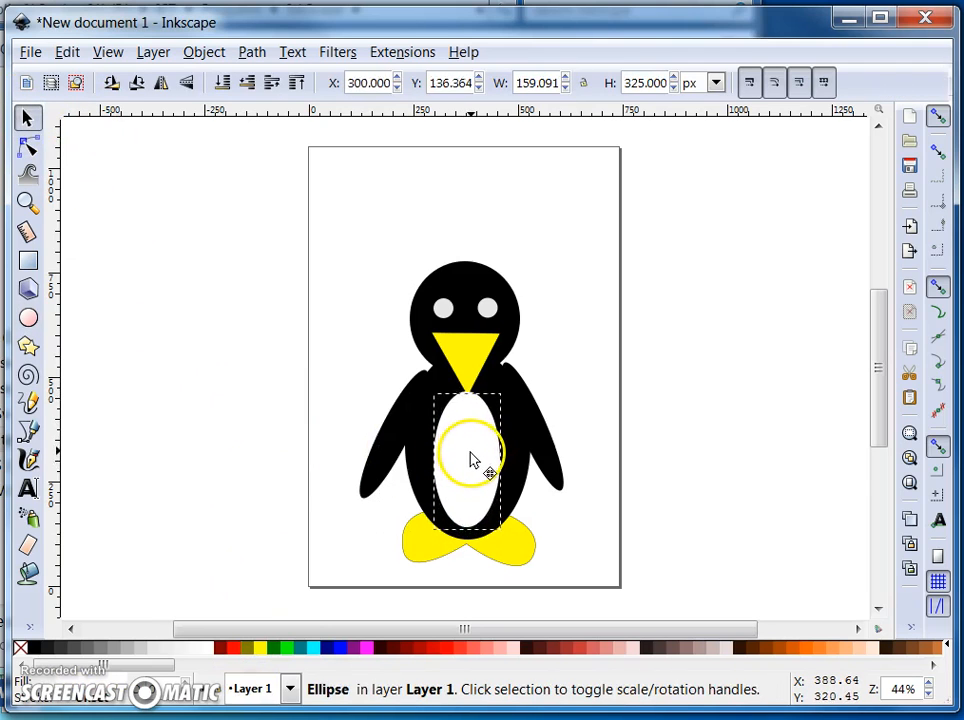
drag(470, 456, 470, 350)
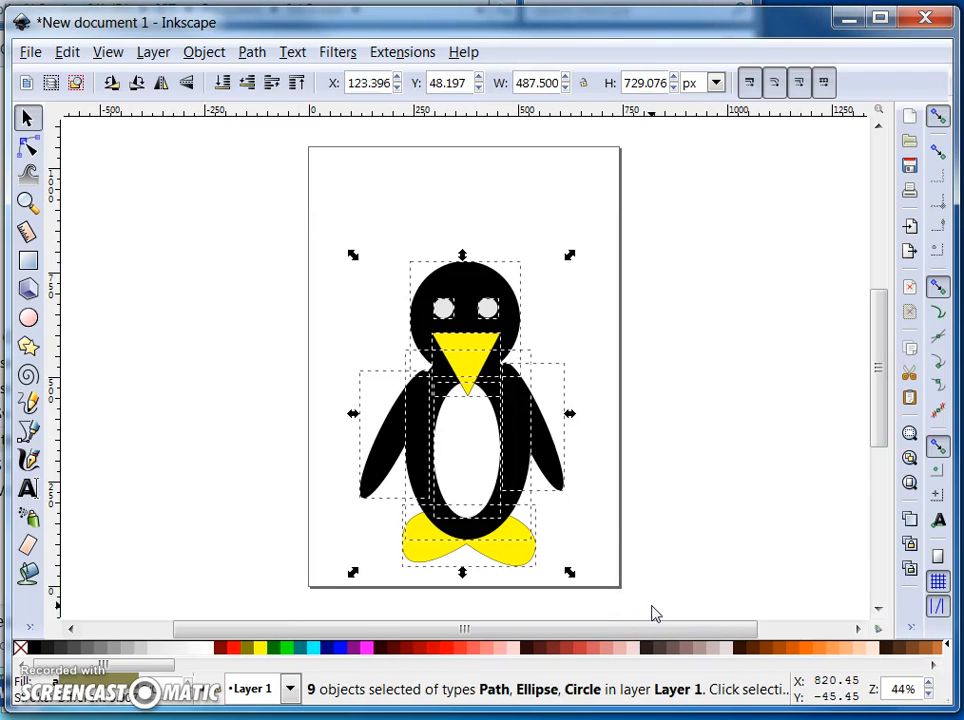
Duplicate the selected penguin parts and drag the copy to the right of the original.
right_click(464, 420)
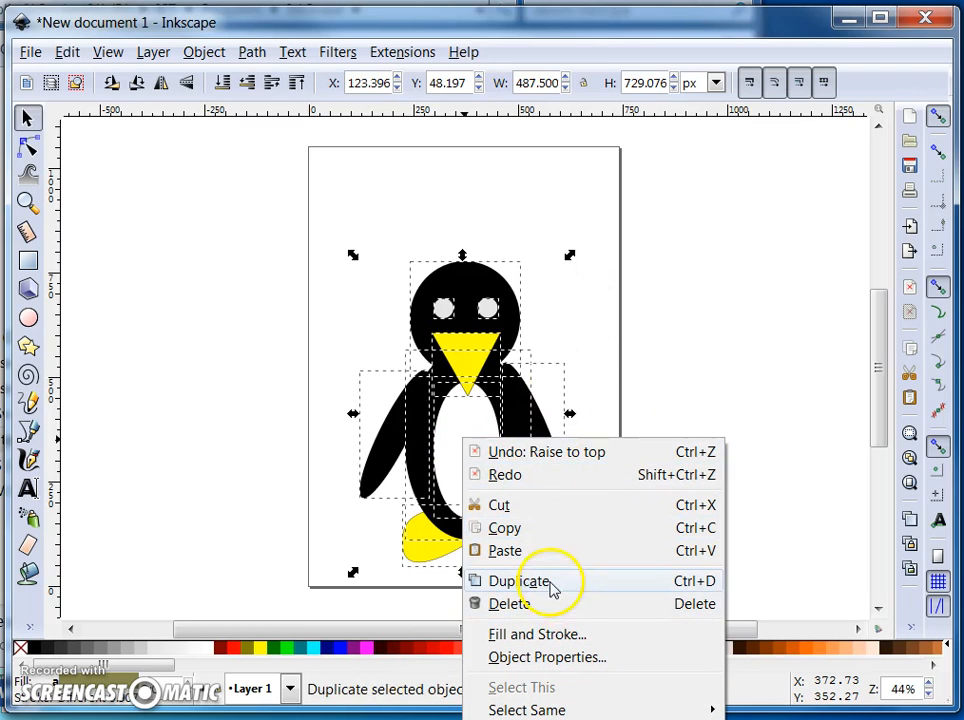
click(520, 580)
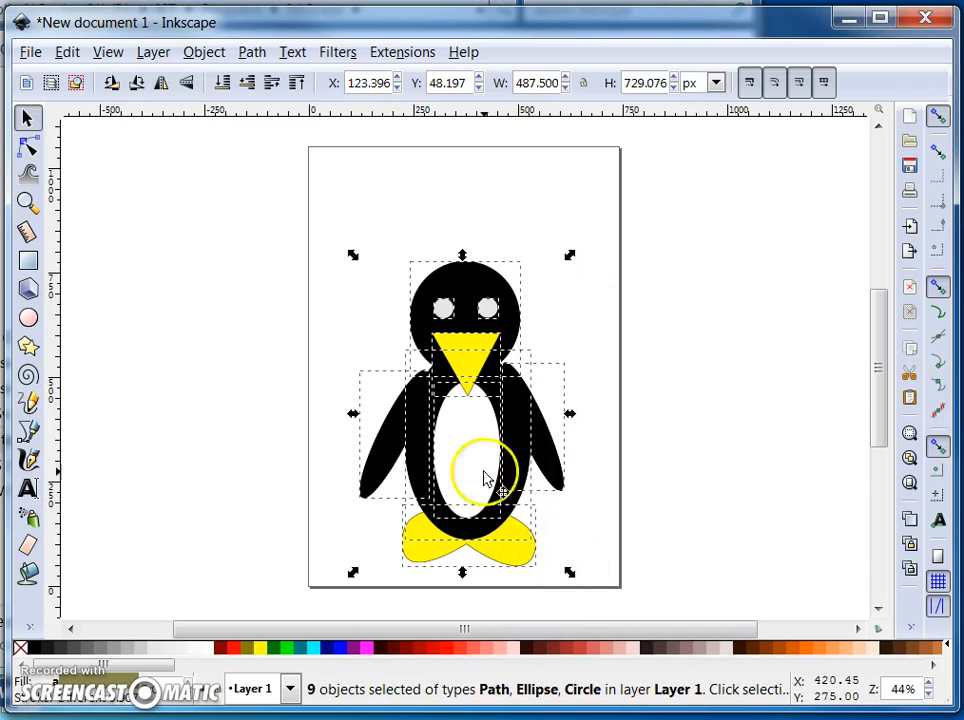
drag(484, 470, 700, 436)
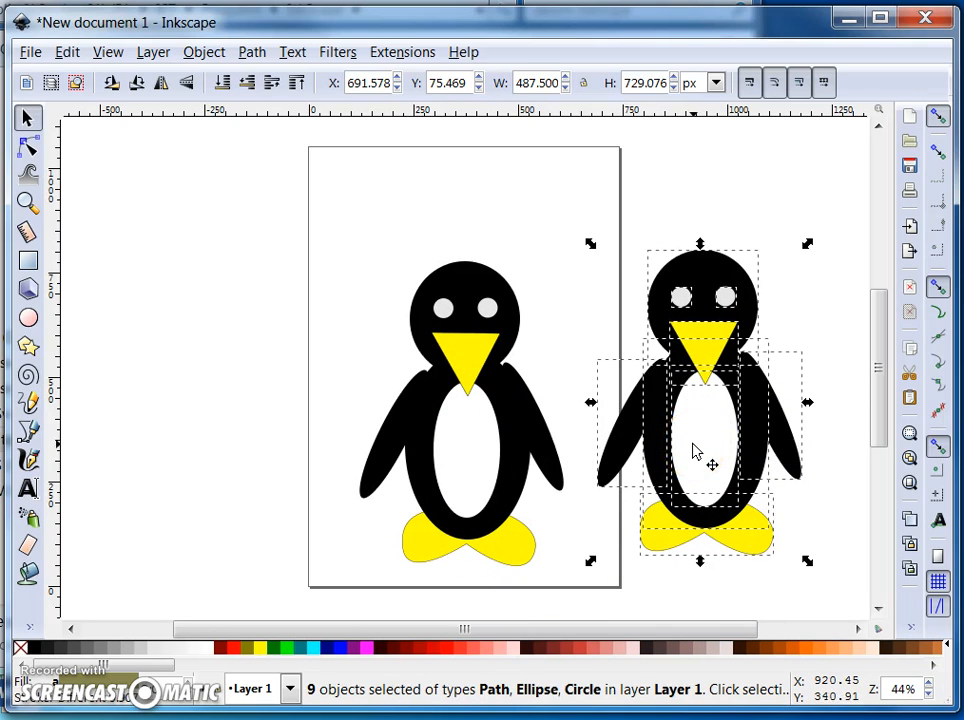
mouse_move(684, 456)
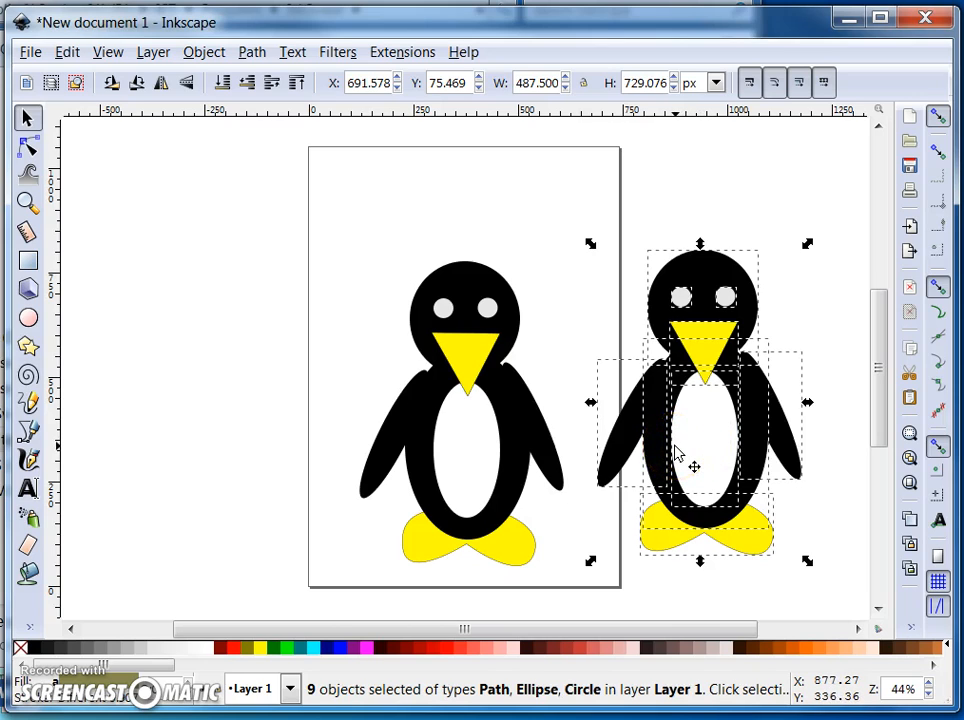
mouse_move(744, 496)
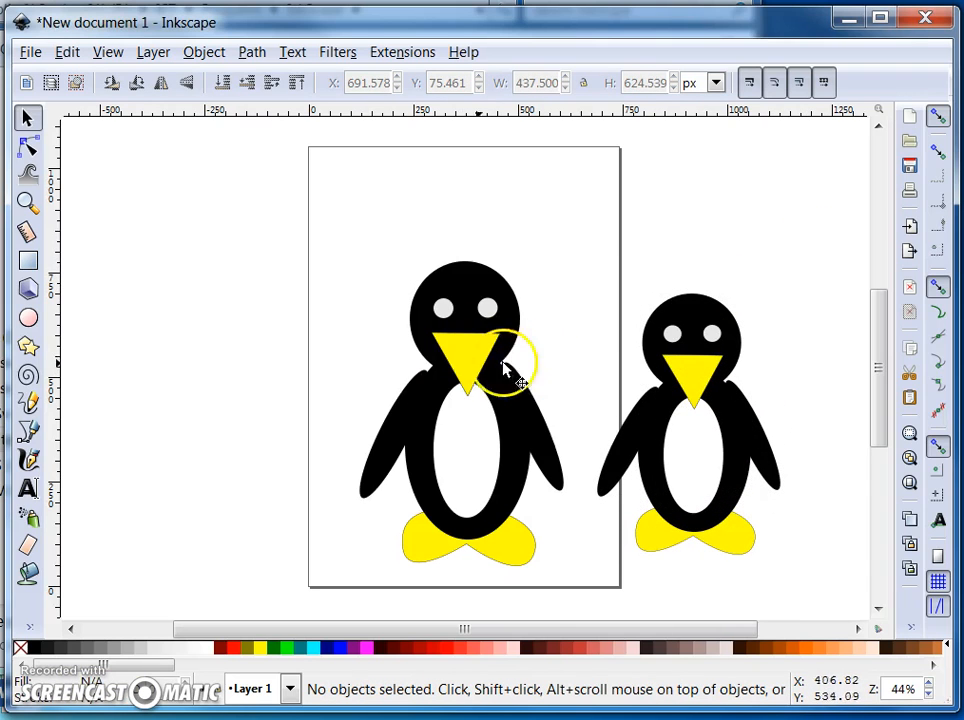
Shift the larger penguin's left eye circle to a new spot on its head.
drag(510, 364, 464, 350)
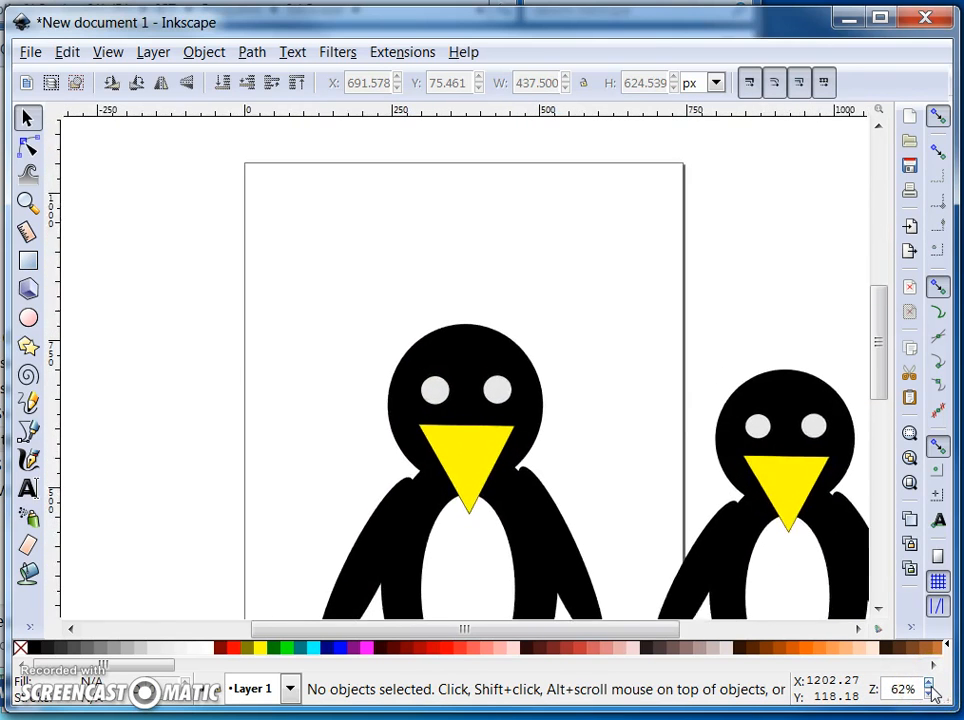
click(930, 684)
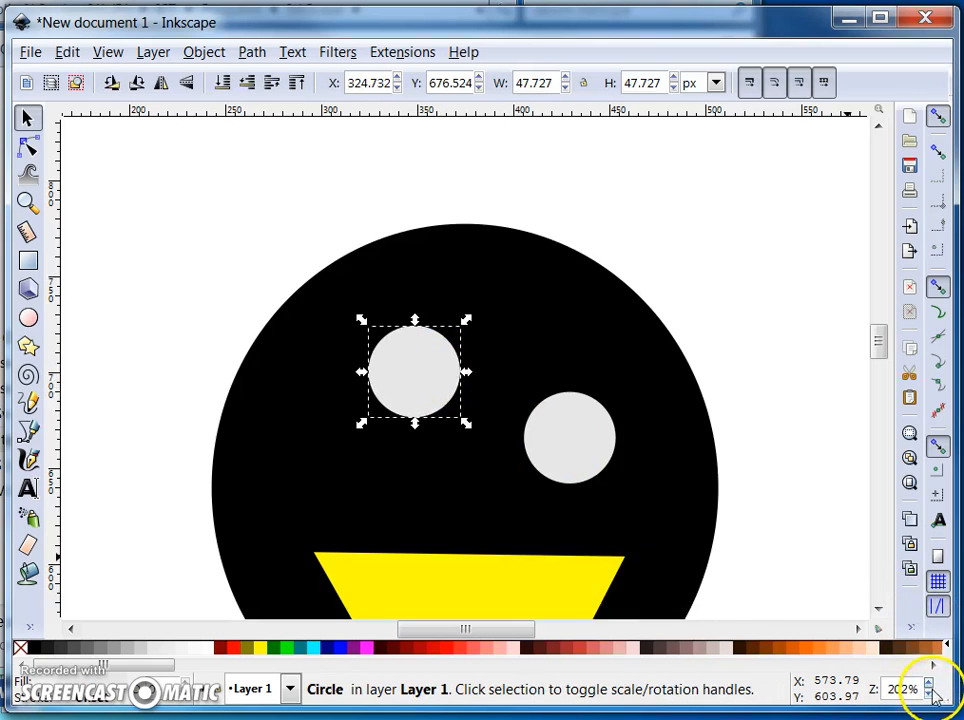
click(930, 682)
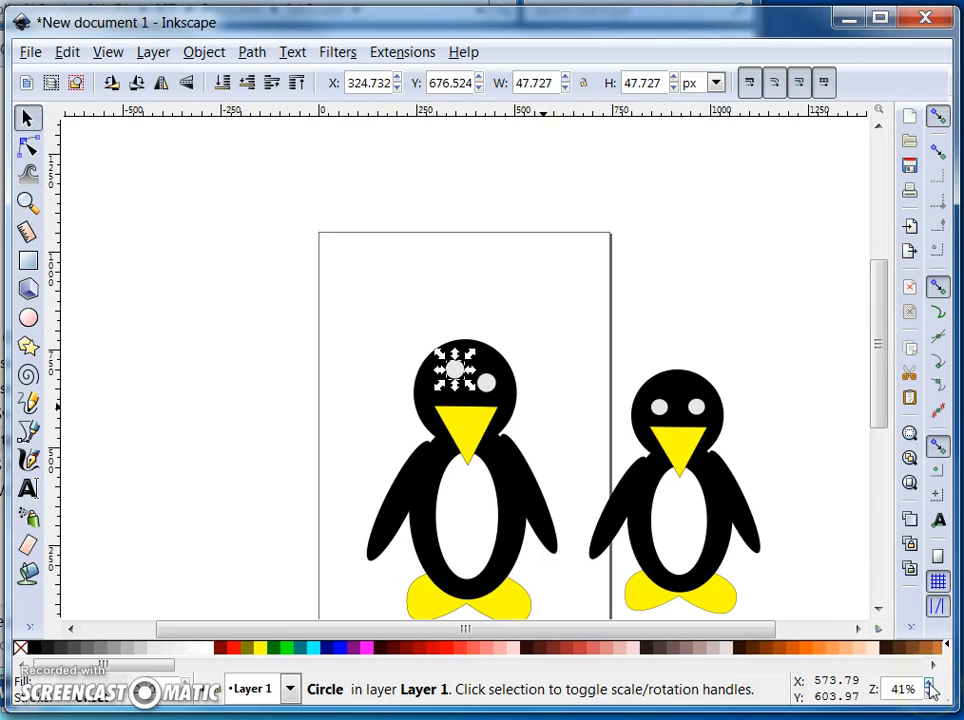
click(456, 370)
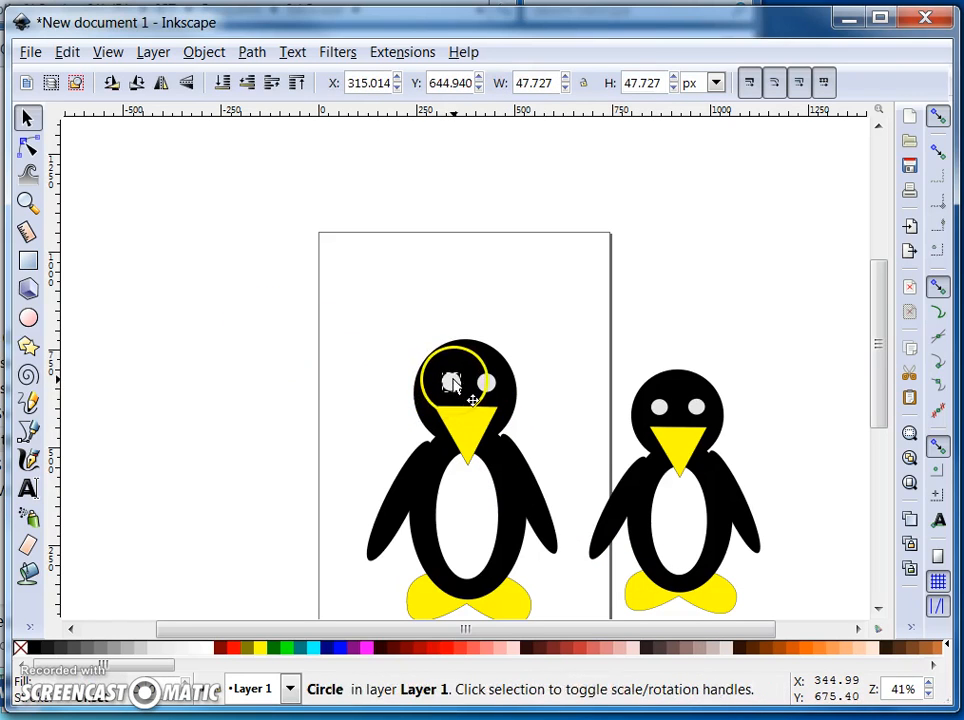
drag(460, 384, 460, 340)
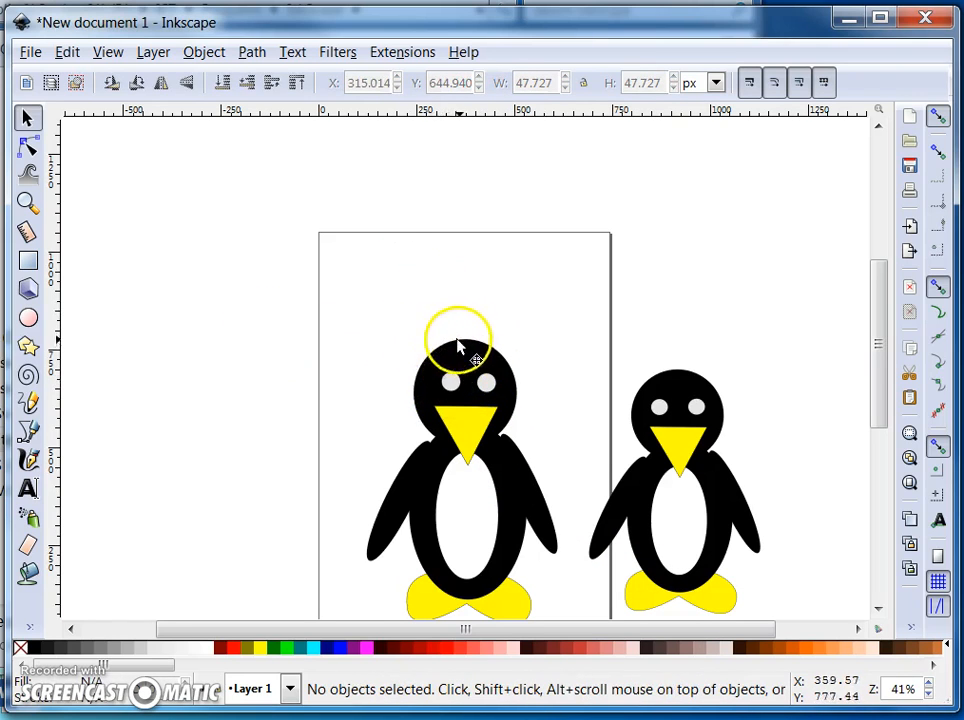